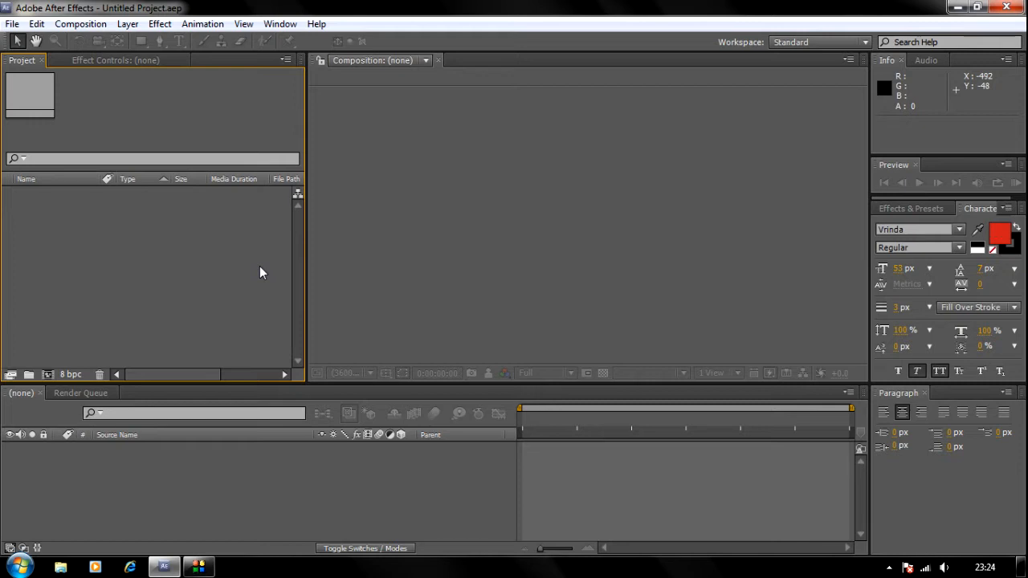
mouse_move(340, 415)
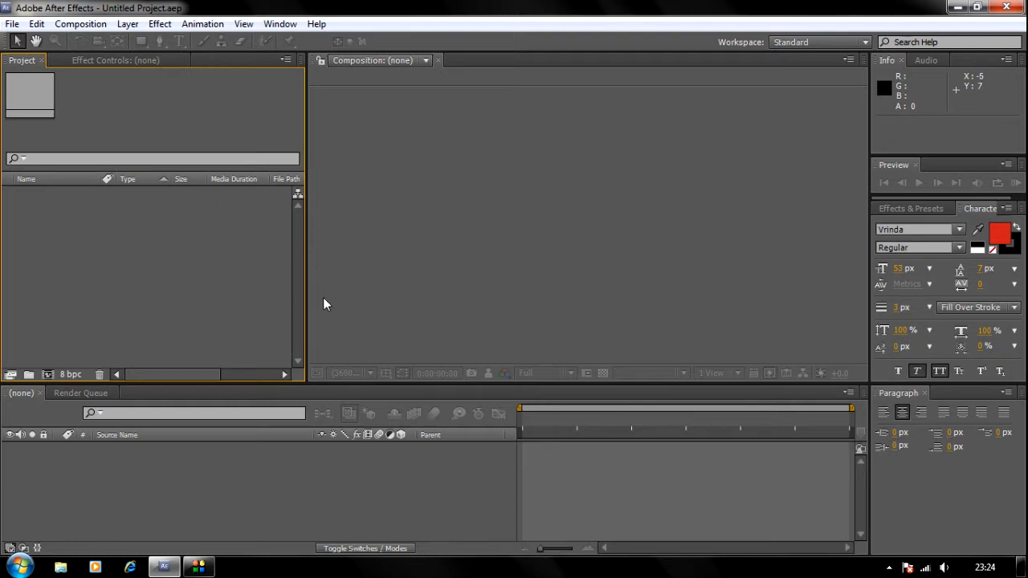
mouse_move(135, 252)
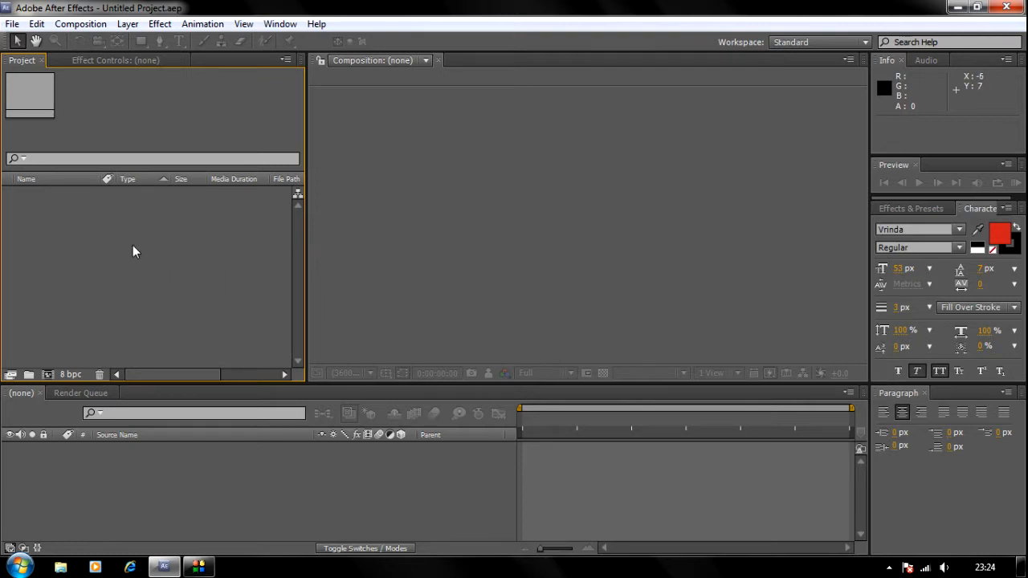
Open the File menu to reach the Open Project command.
click(12, 23)
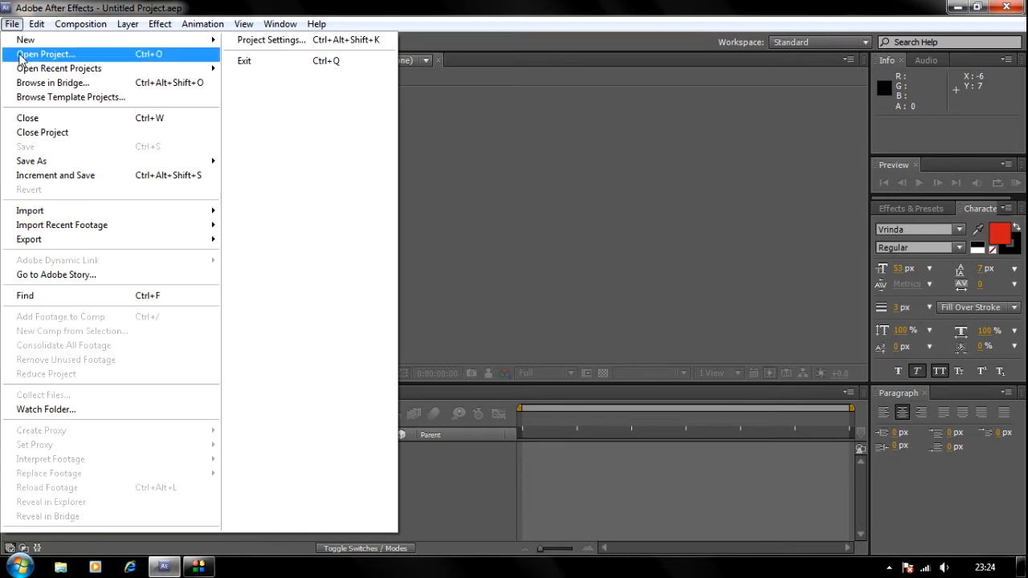
Open the project Soft Camera Shake Lens Flare Intro.aep.
click(46, 54)
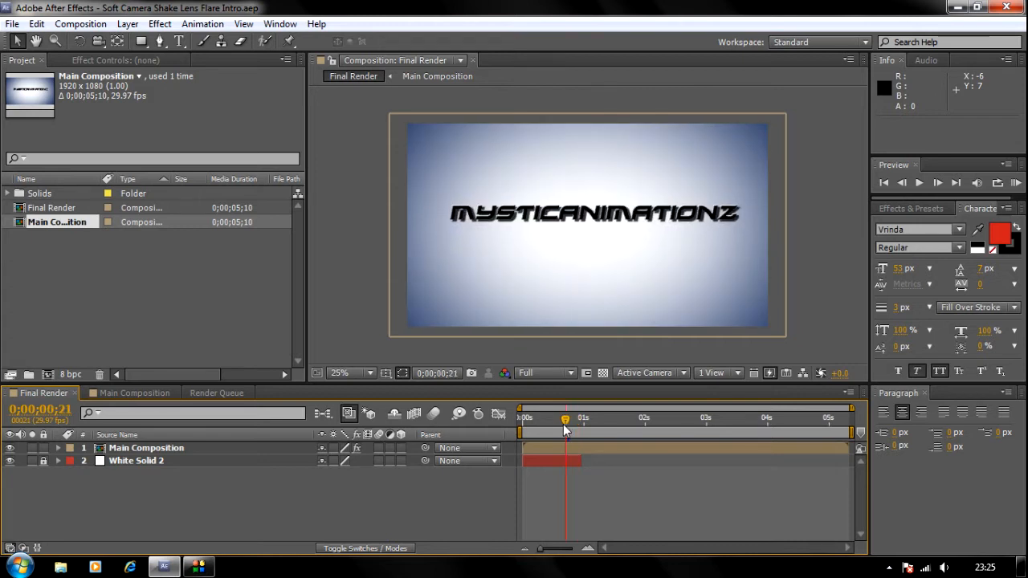
mouse_move(386, 237)
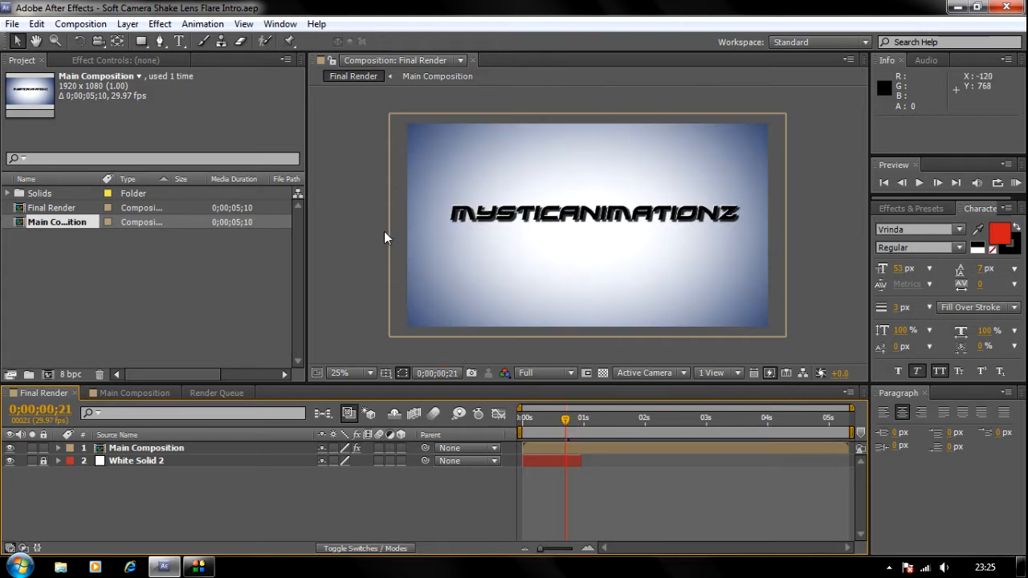
mouse_move(283, 538)
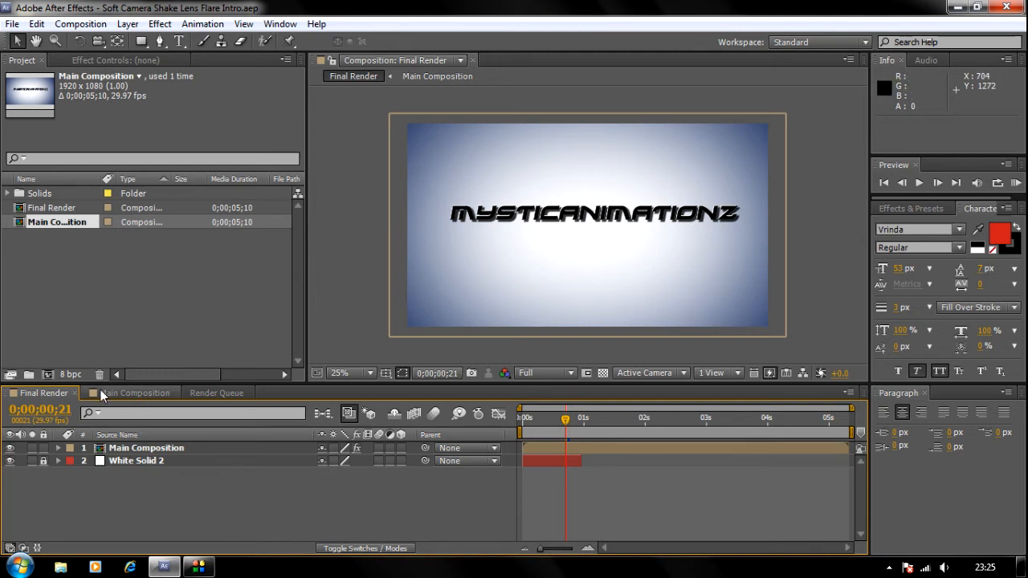
Select Deep Royal Blue Solid 2 in Main Composition and show its Effect Controls.
click(135, 393)
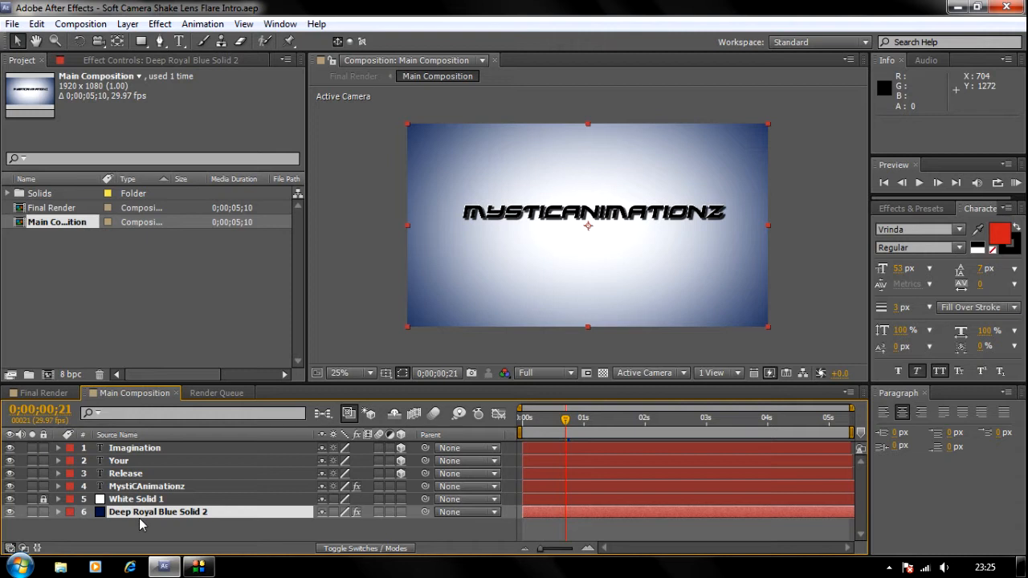
click(158, 511)
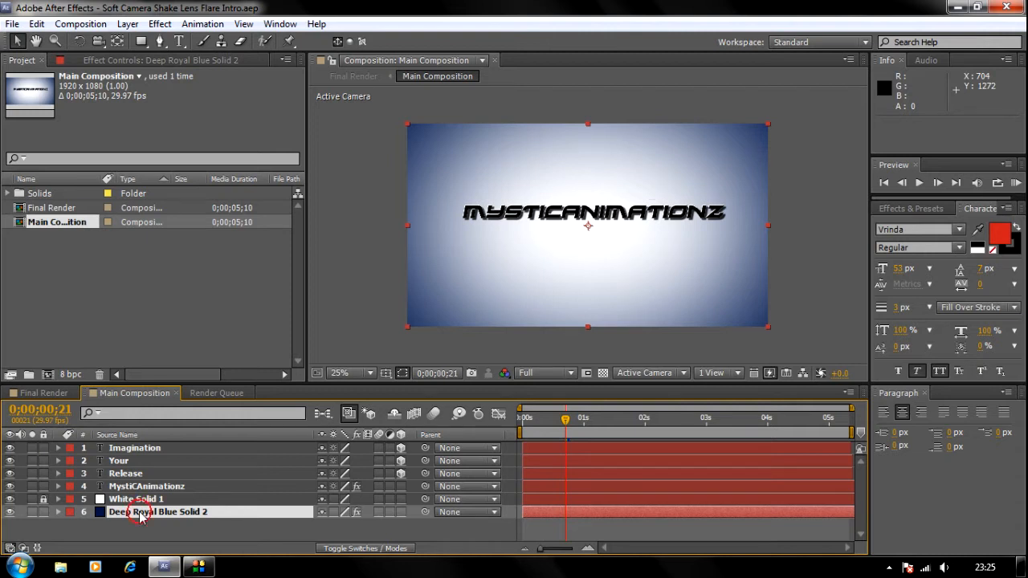
click(157, 512)
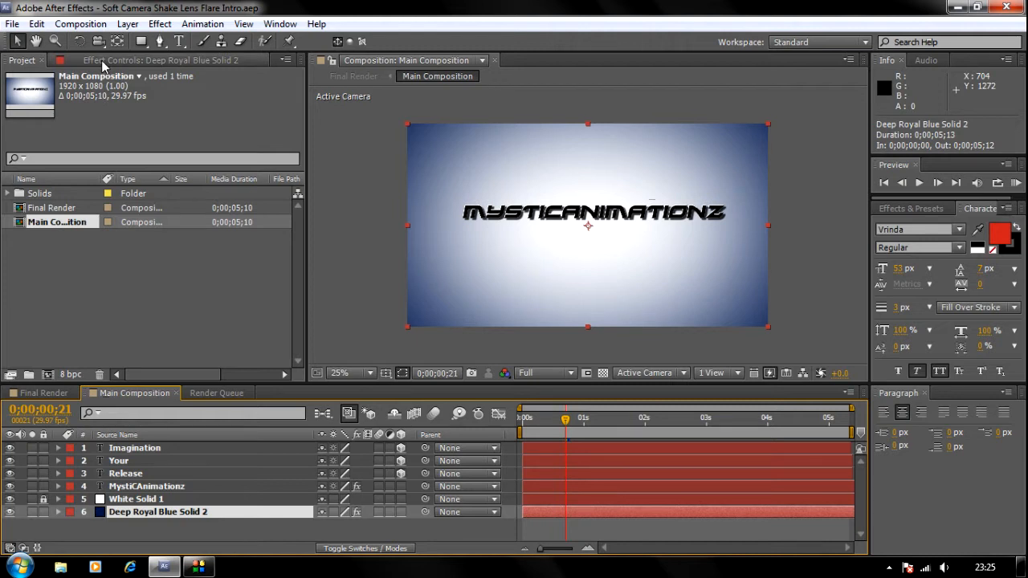
click(160, 60)
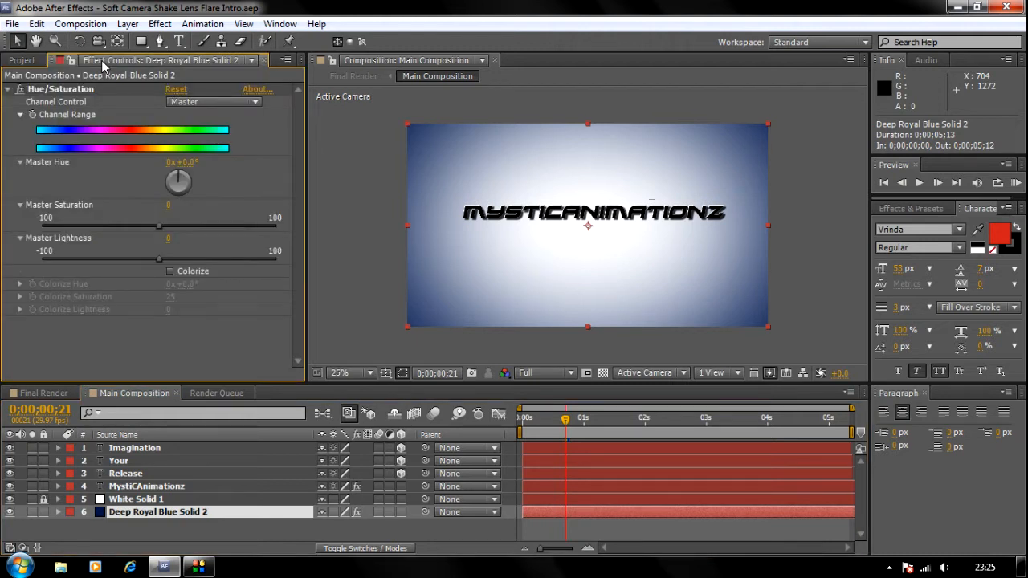
mouse_move(101, 68)
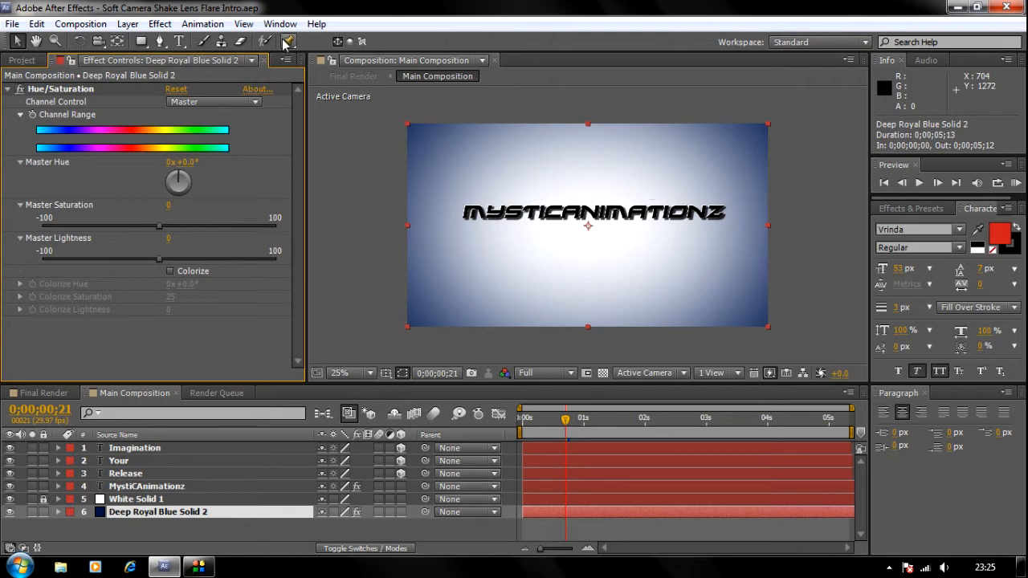
click(279, 23)
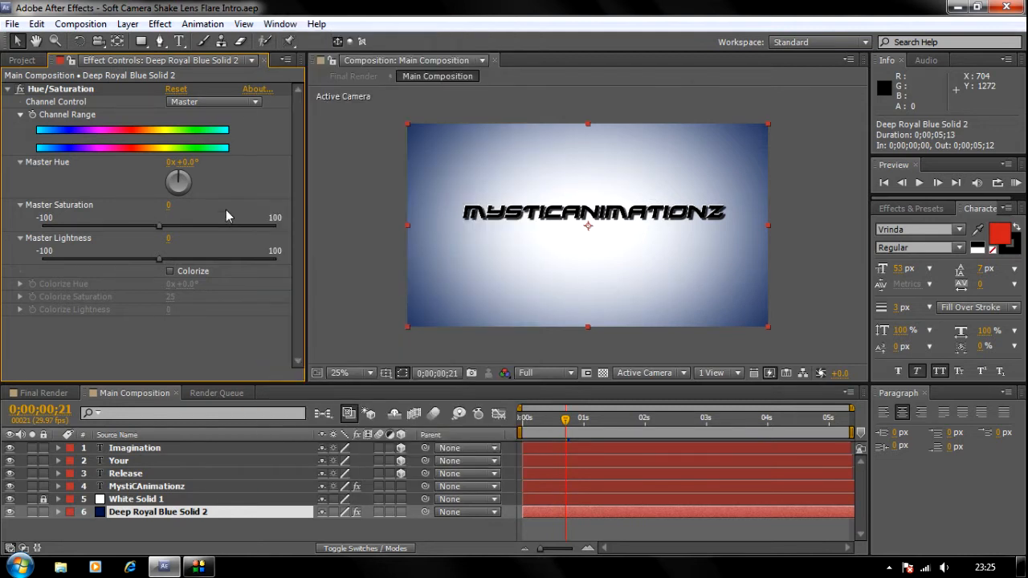
mouse_move(450, 266)
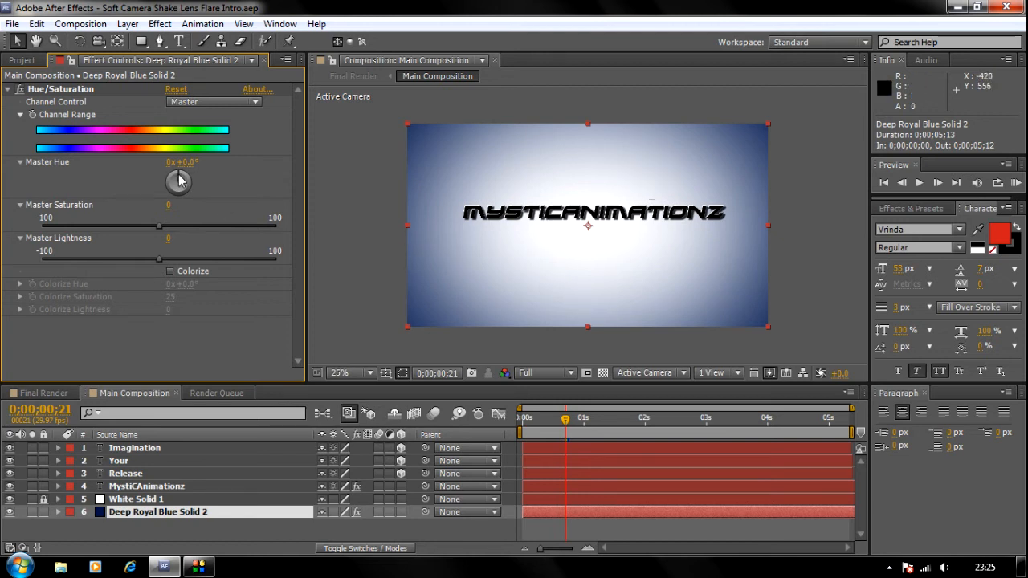
Rotate the solid's Hue/Saturation Master Hue to 125° for a reddish backdrop.
drag(179, 180, 191, 178)
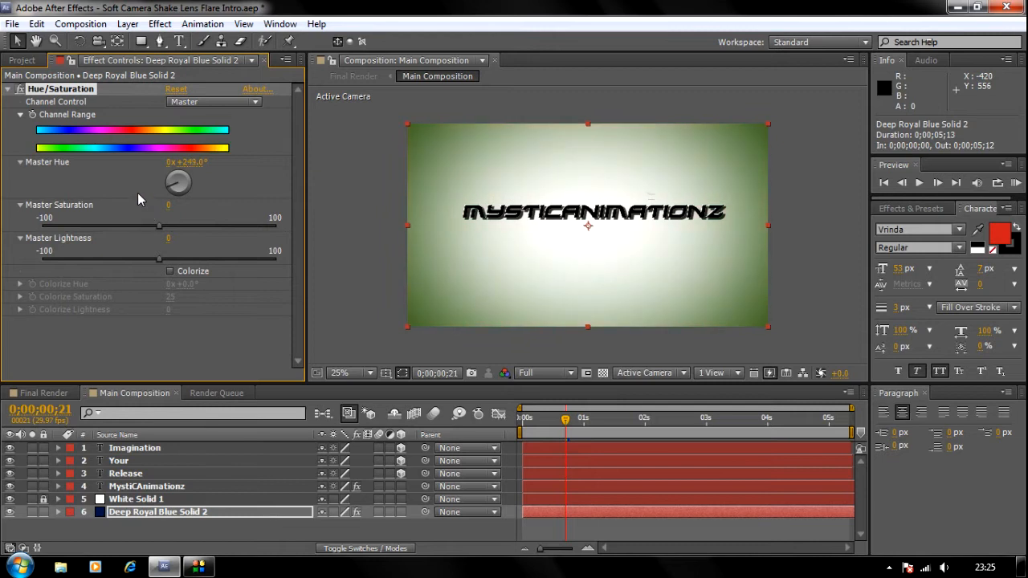
drag(178, 182, 225, 180)
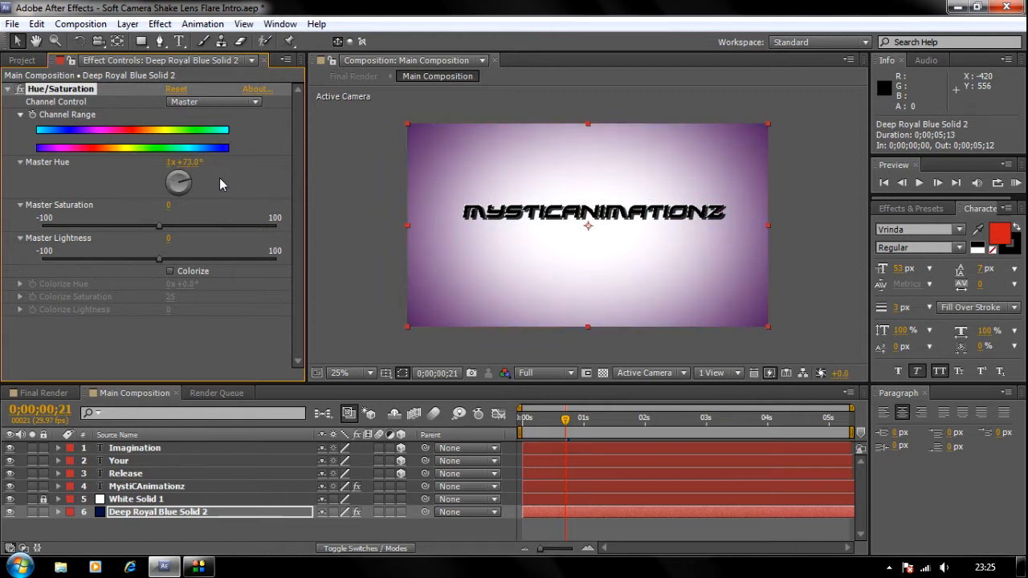
drag(179, 169, 178, 200)
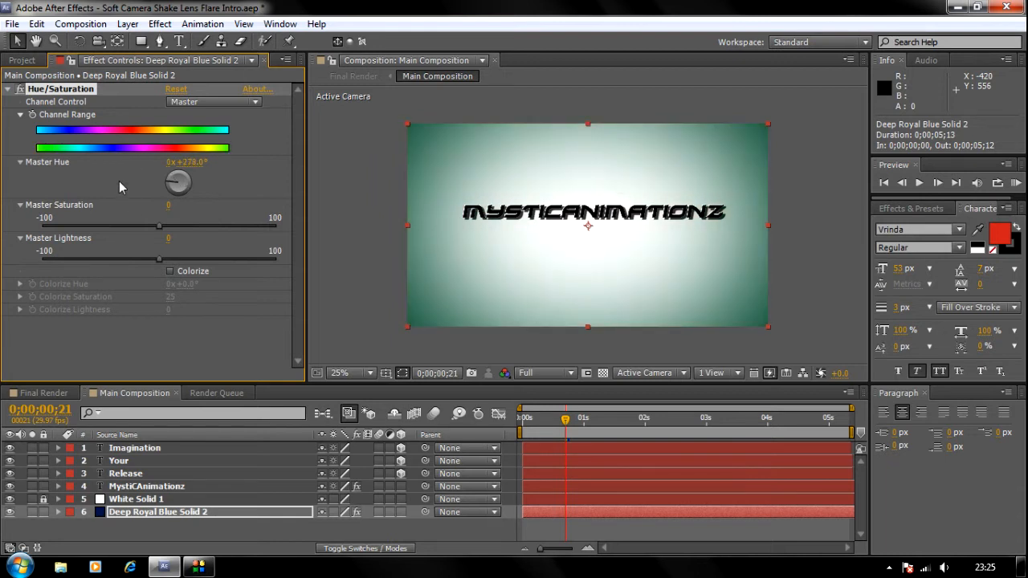
drag(185, 173, 178, 183)
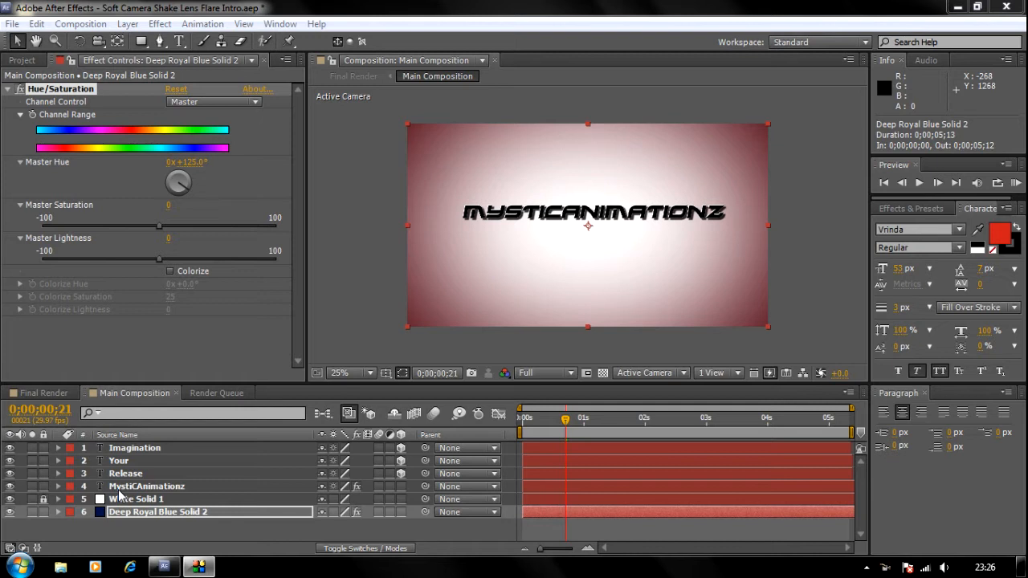
Start editing the MysticAnimationz title layer's text to read MAIN TEXT.
click(146, 486)
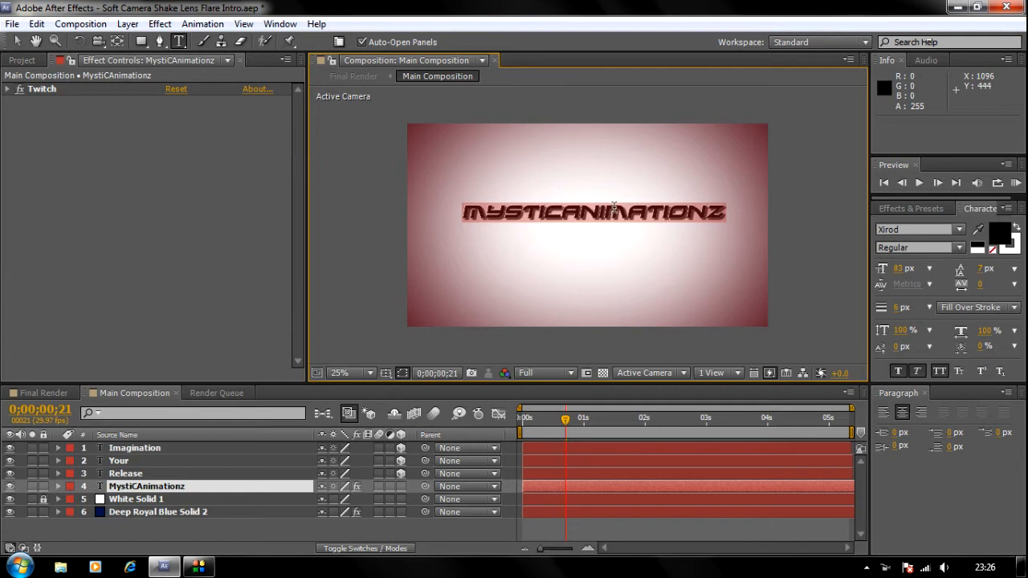
mouse_move(615, 209)
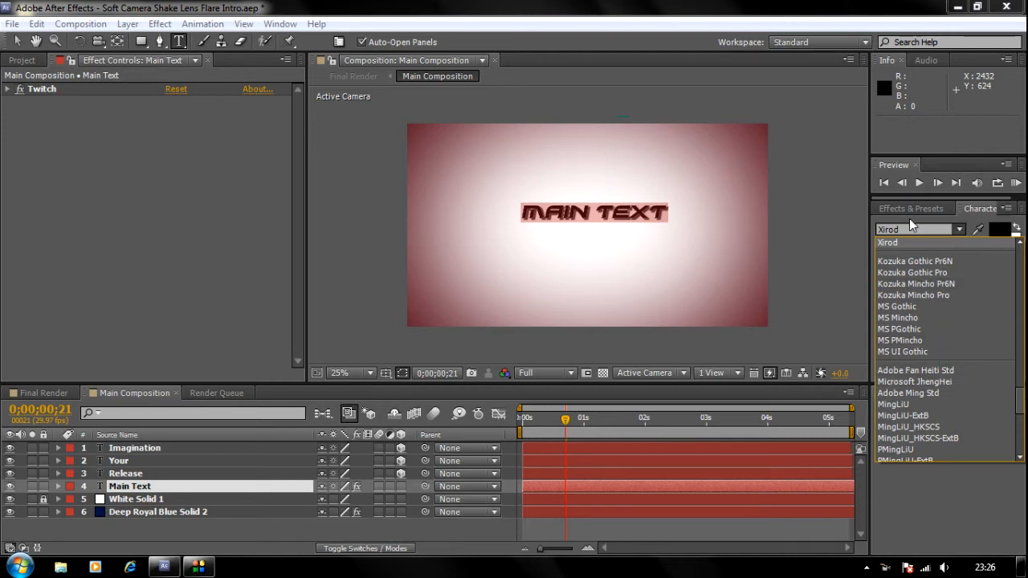
Set the title font to Stencil at 144 px and open its fill colour picker.
click(959, 230)
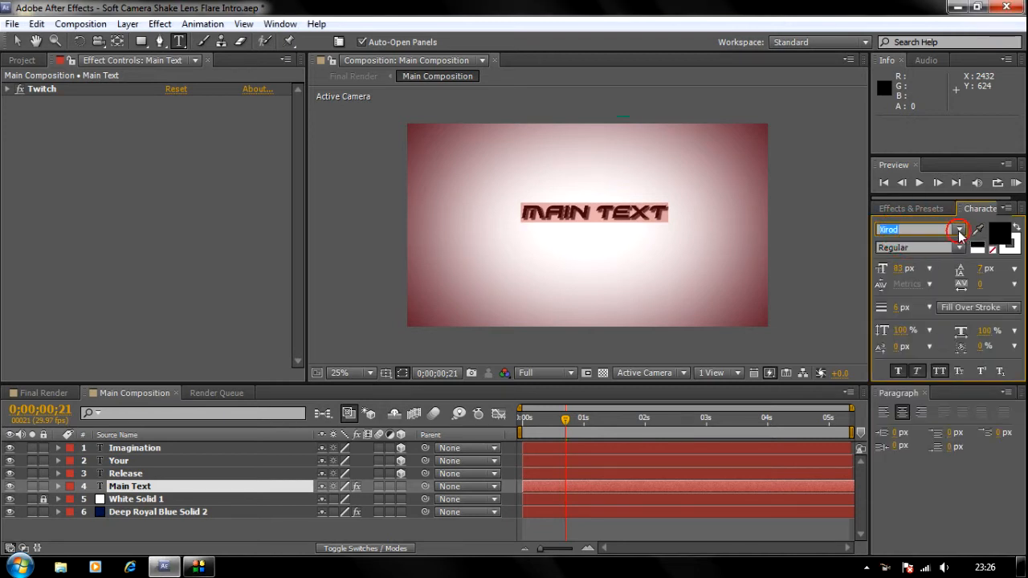
click(959, 229)
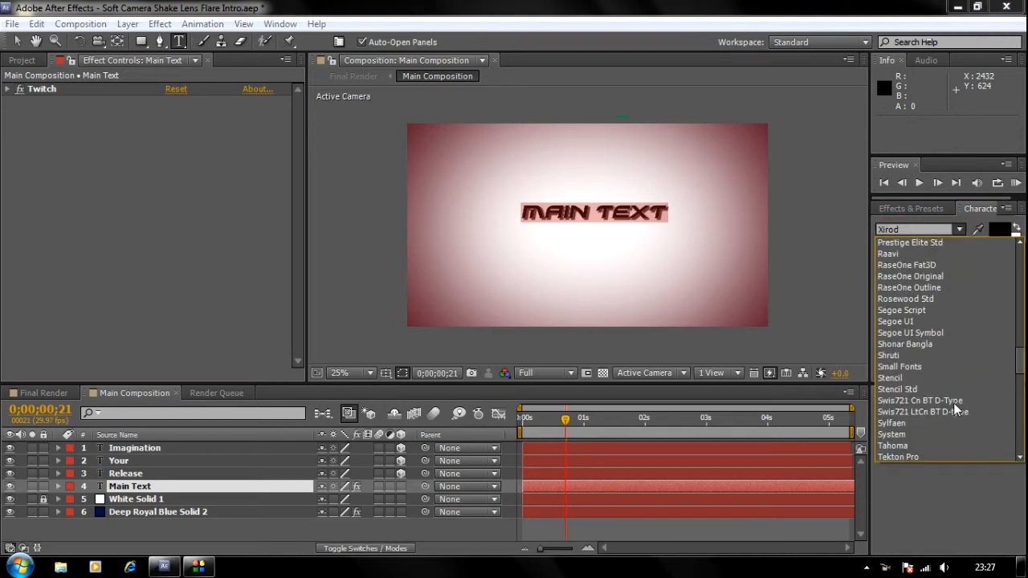
click(890, 377)
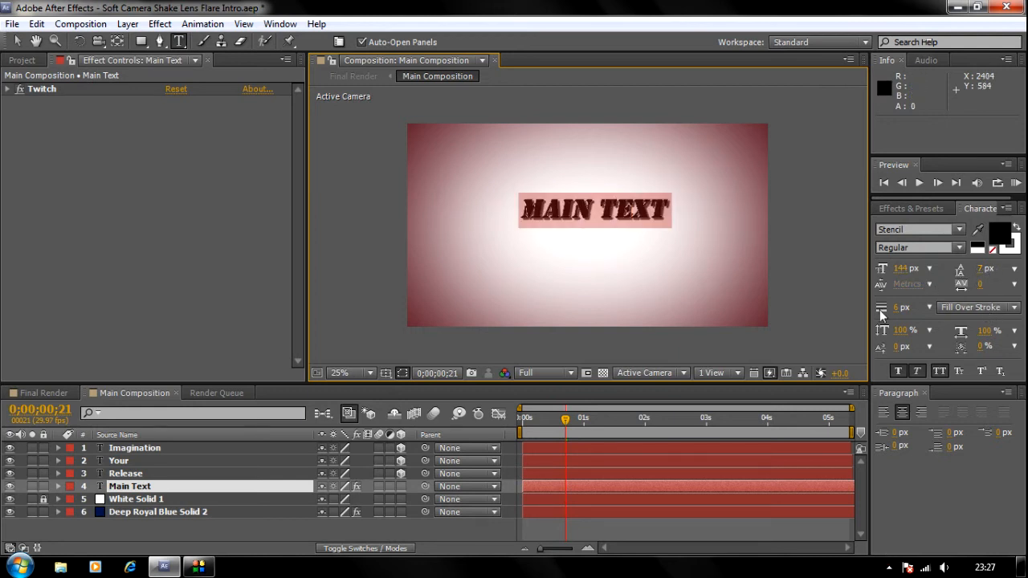
click(1000, 232)
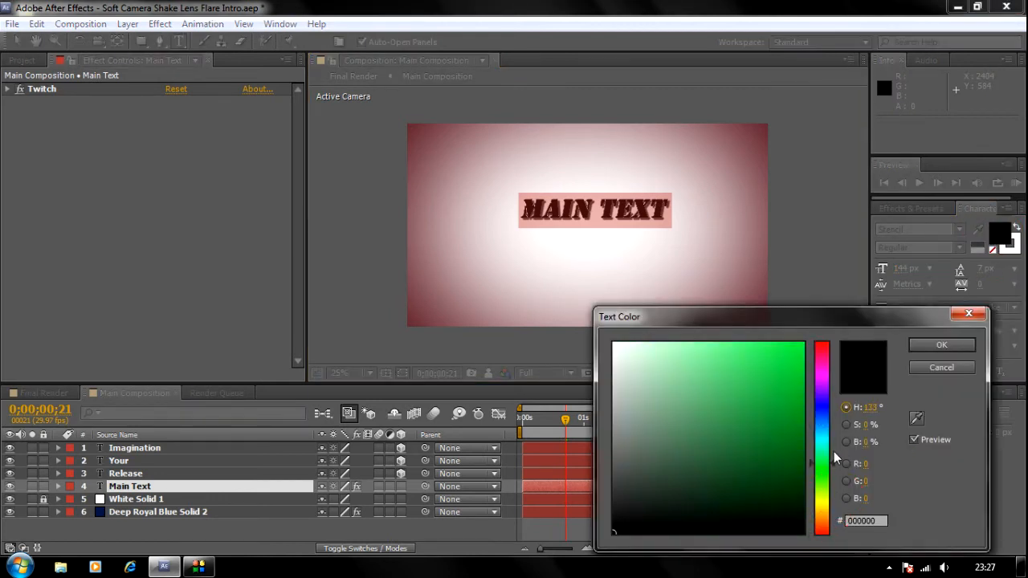
Set the MAIN TEXT fill colour to navy blue.
click(719, 458)
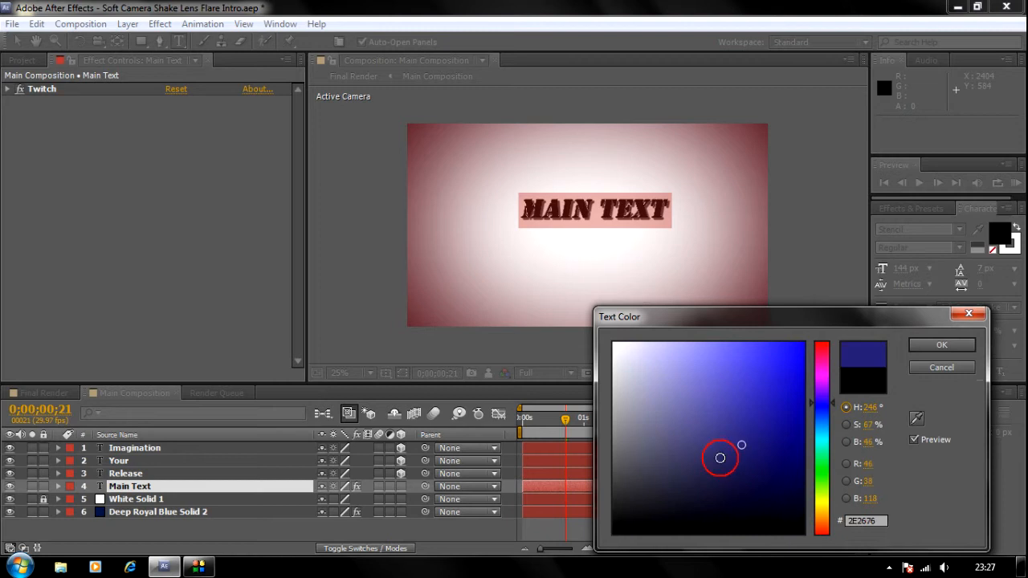
click(736, 460)
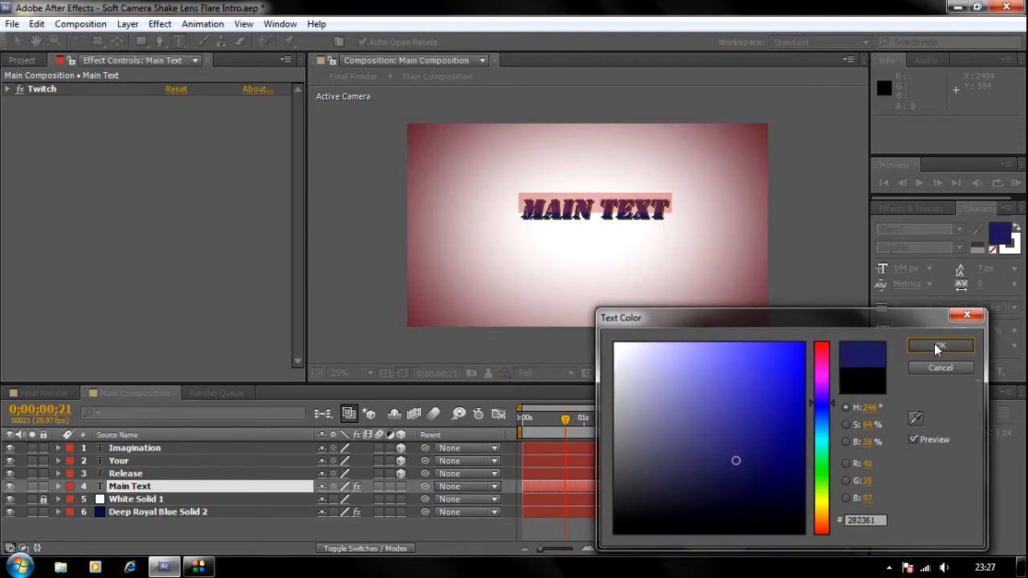
click(940, 346)
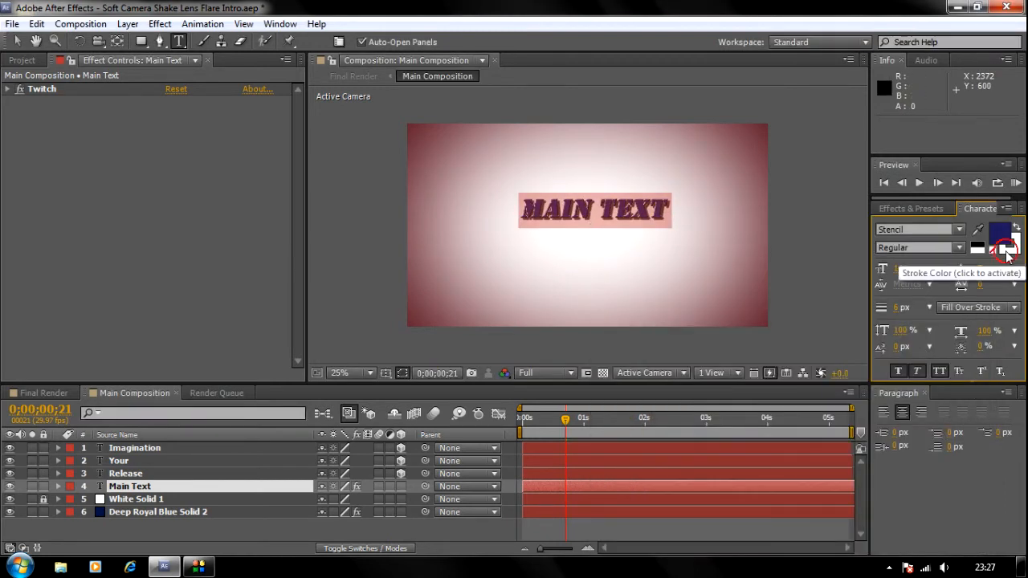
Give the title a pale pink-white stroke and scrub ahead to reveal the subtitle.
click(1006, 242)
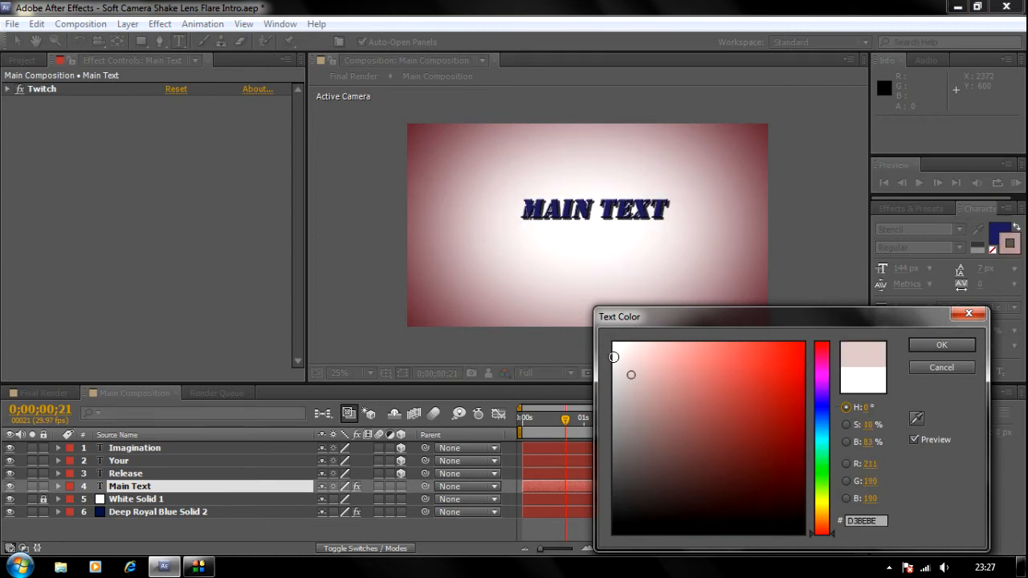
click(941, 344)
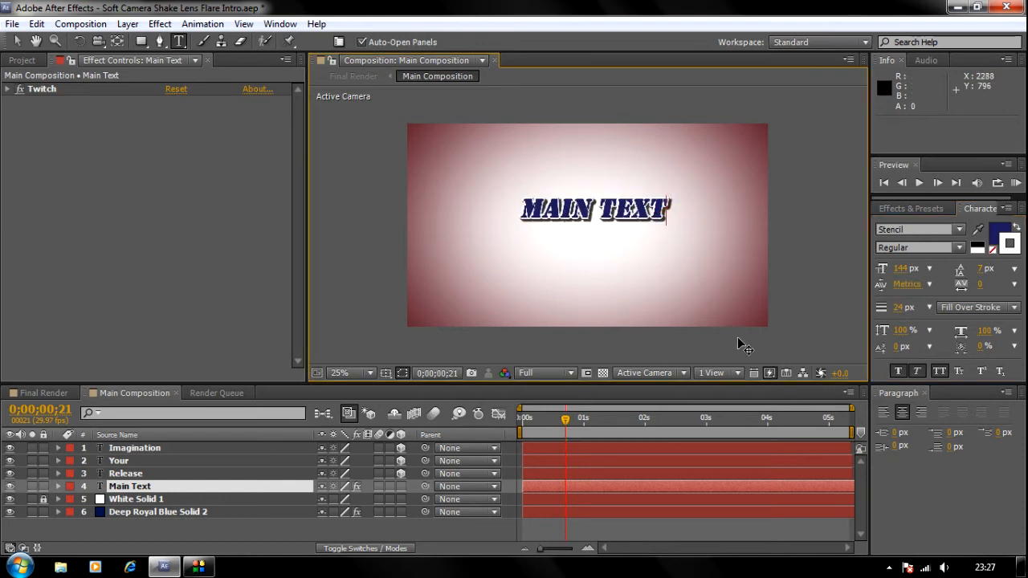
mouse_move(470, 434)
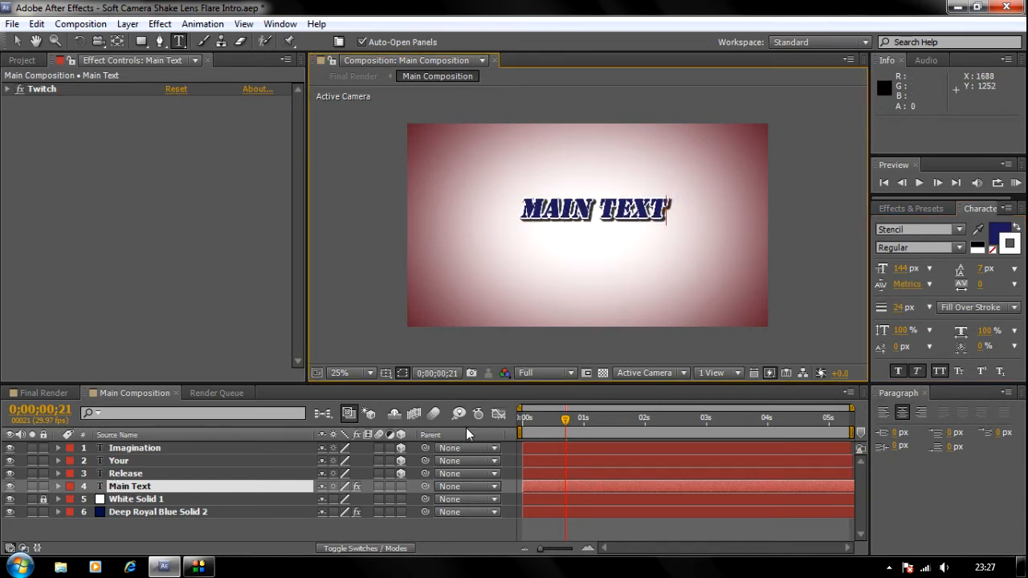
drag(565, 418, 682, 418)
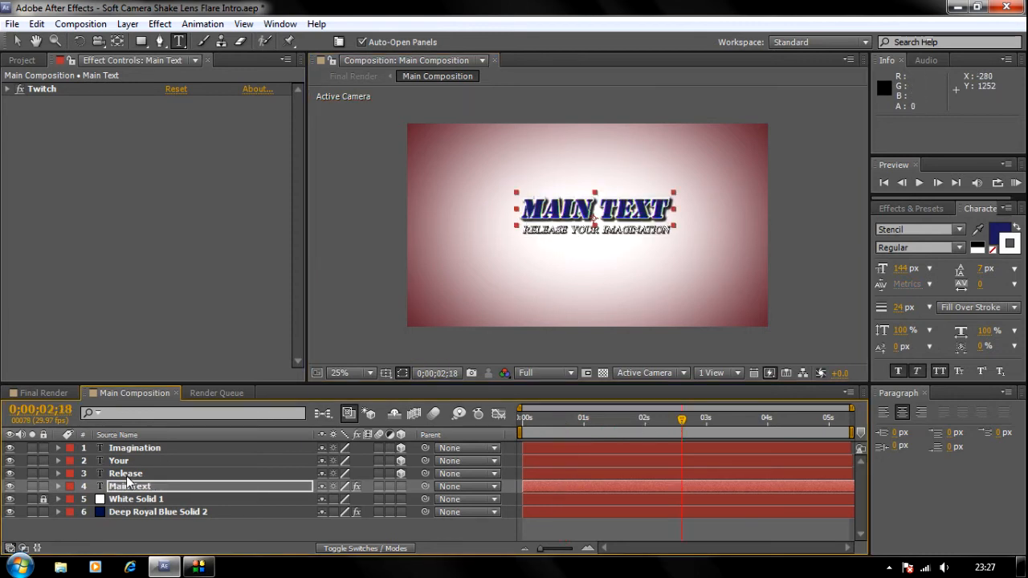
Fill the subtitle word RELEASE with red (DC0505).
click(126, 473)
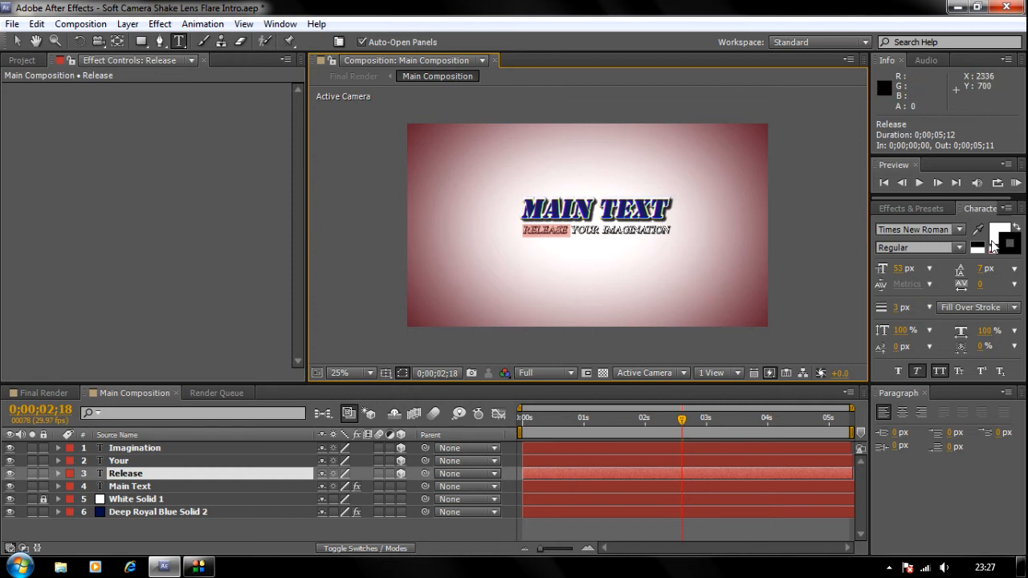
click(1000, 235)
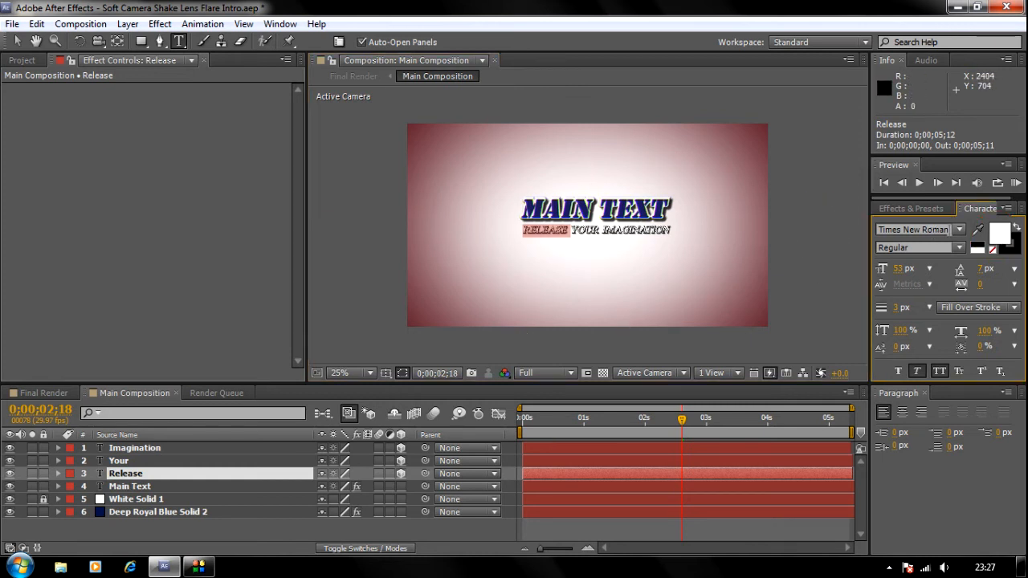
click(999, 234)
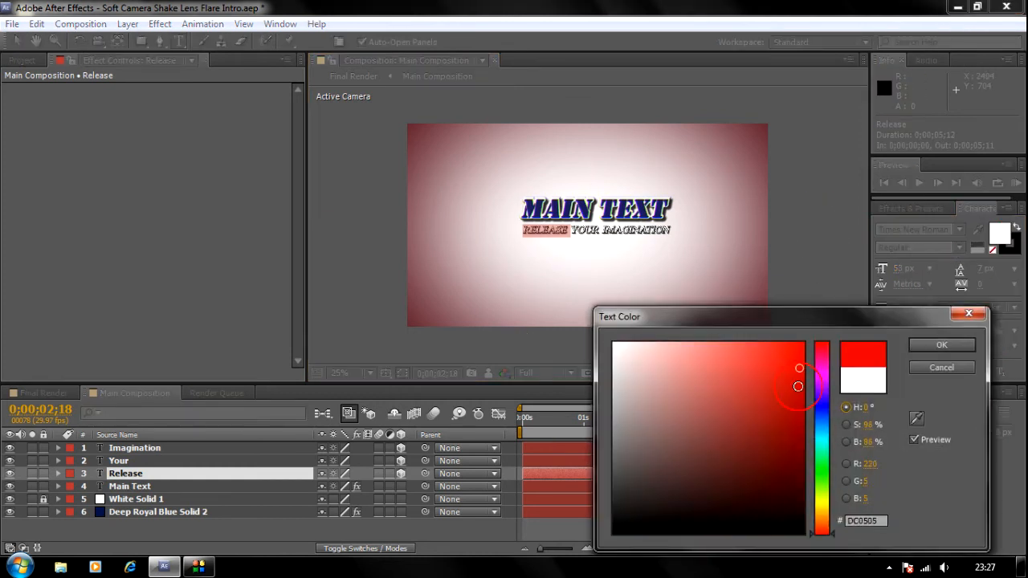
click(941, 344)
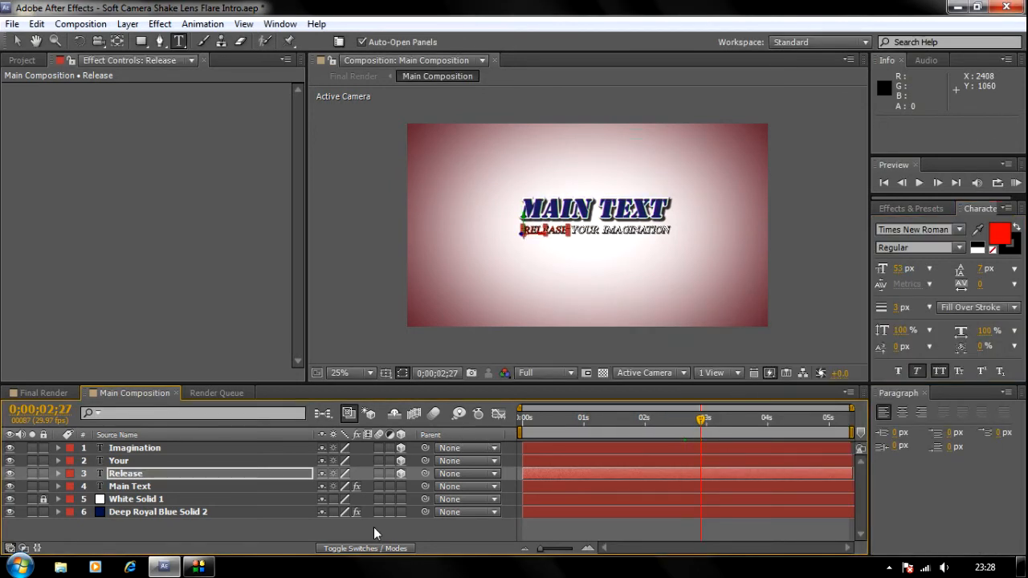
mouse_move(572, 281)
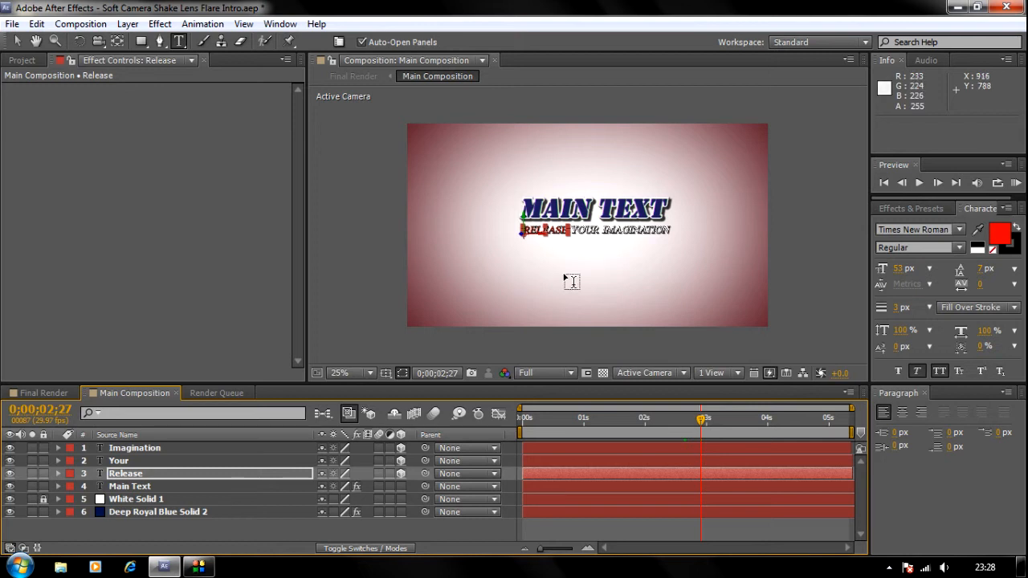
mouse_move(624, 251)
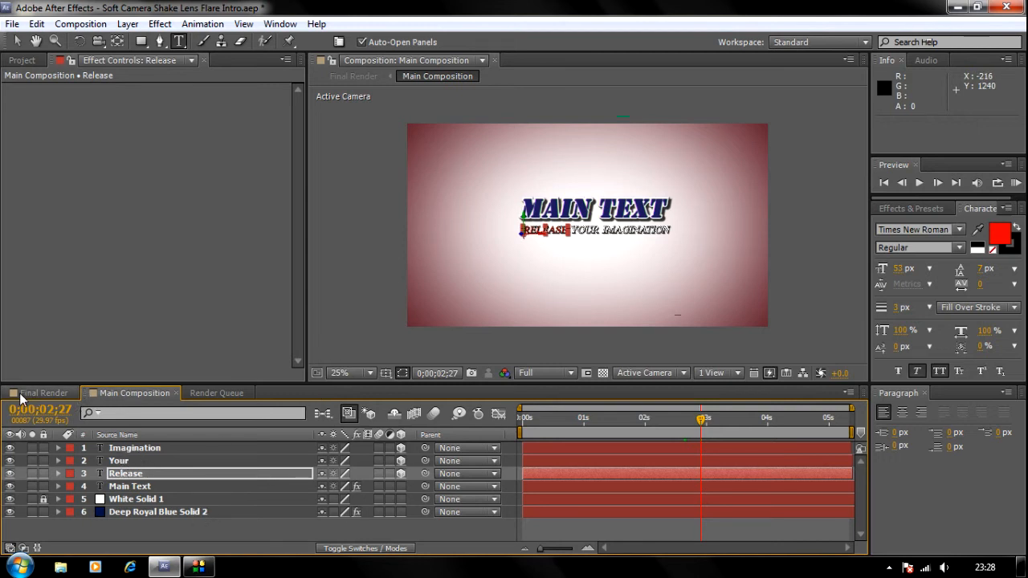
Switch between Final Render and Main Composition and scrub the timeline to preview.
click(42, 393)
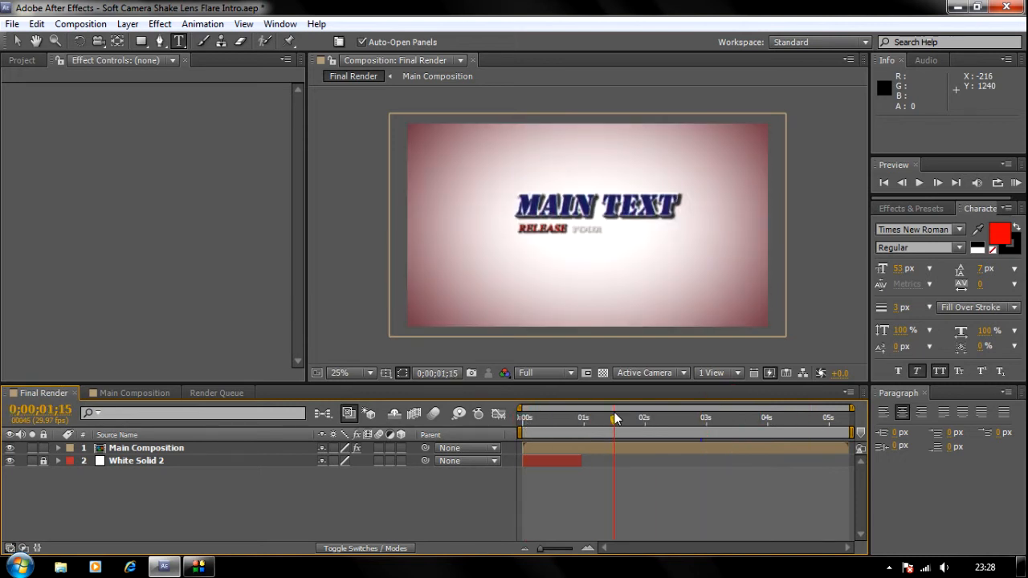
click(134, 393)
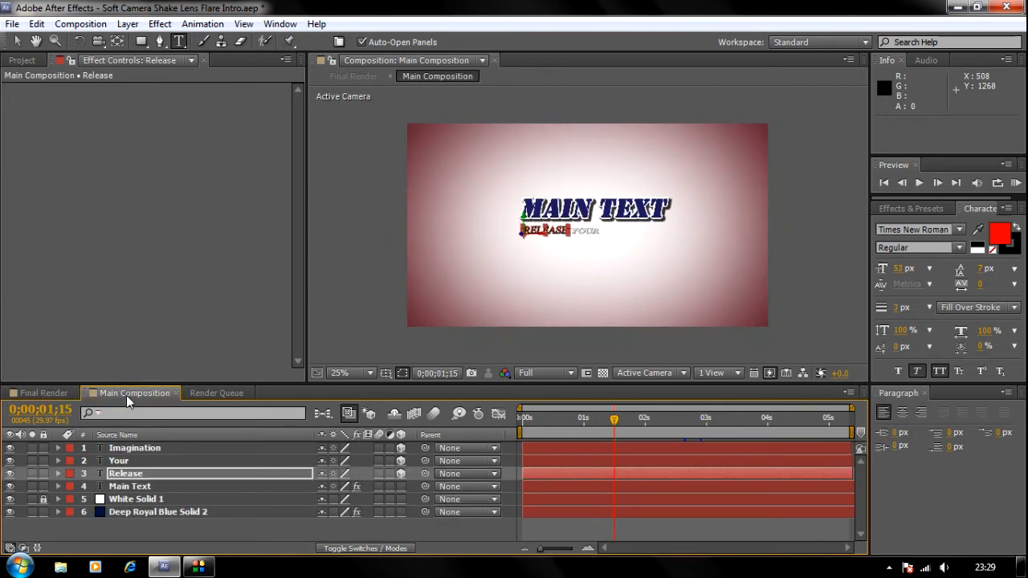
drag(615, 418, 701, 418)
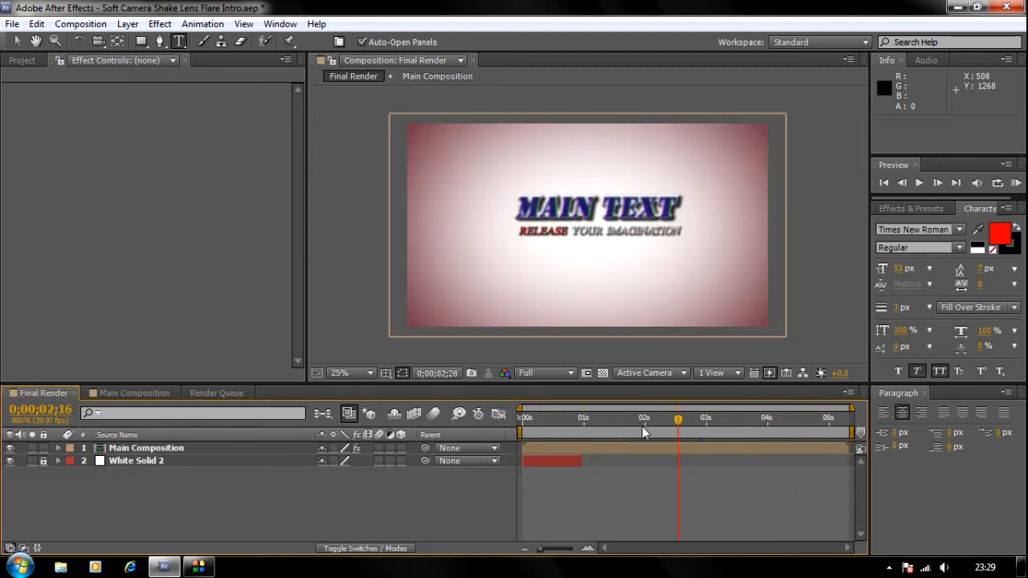
click(566, 418)
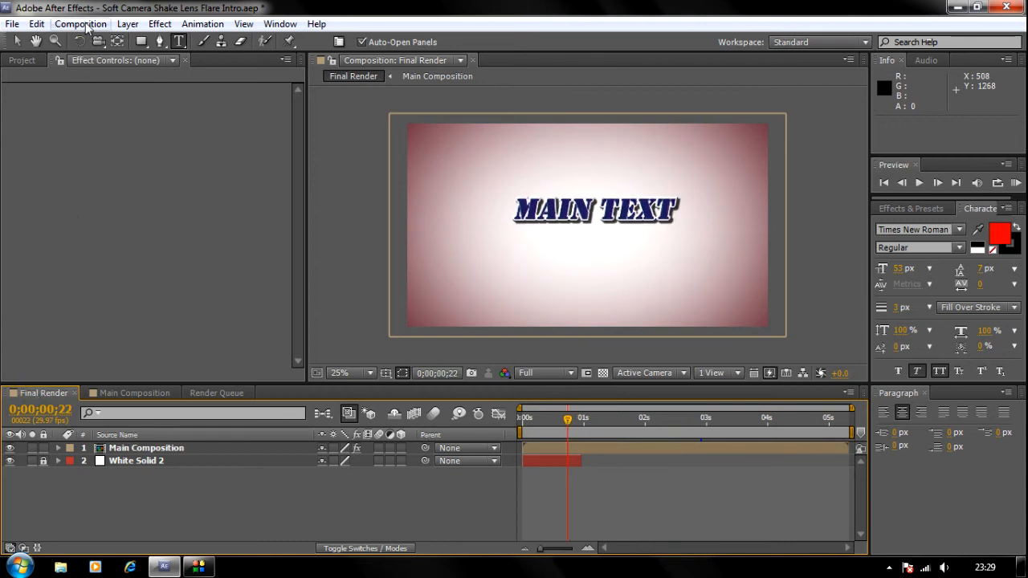
Add the Final Render composition to the Render Queue from the Composition menu.
click(81, 23)
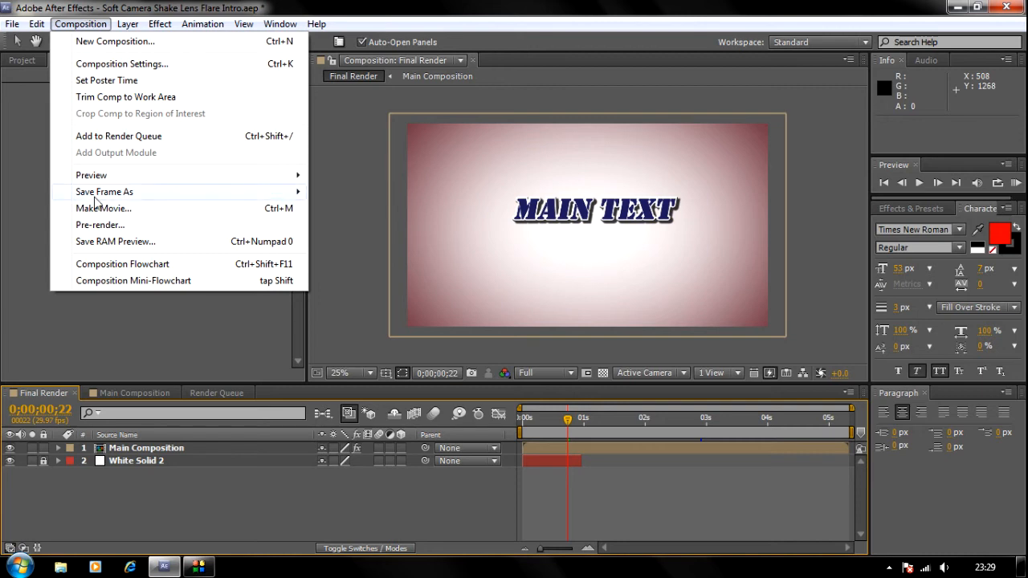
click(118, 136)
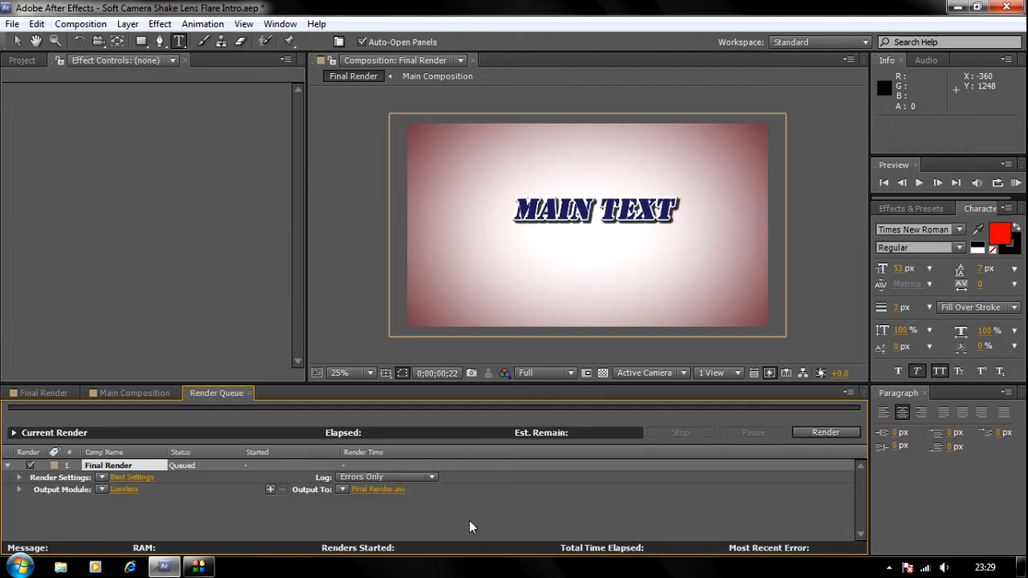
mouse_move(253, 551)
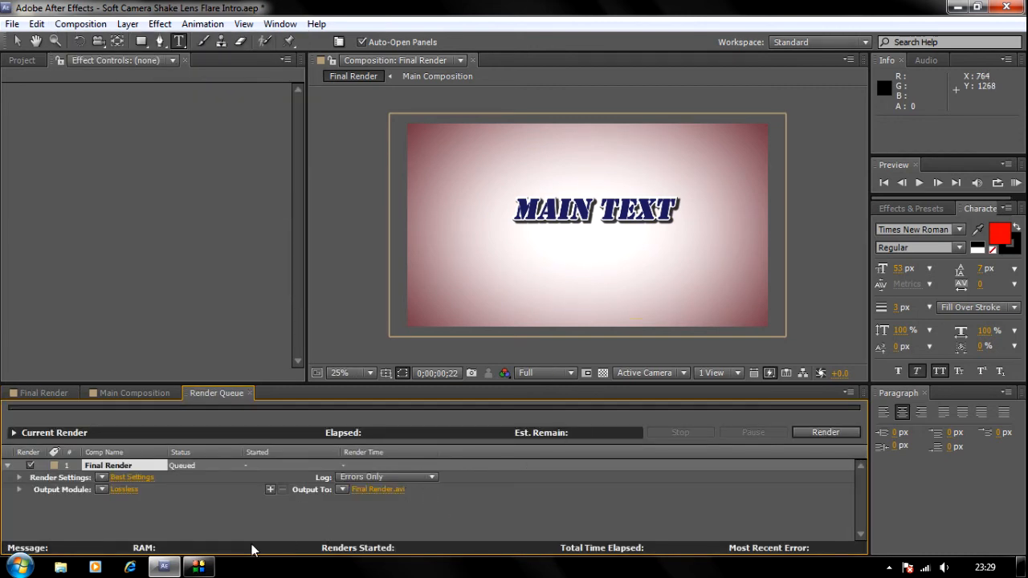
mouse_move(526, 433)
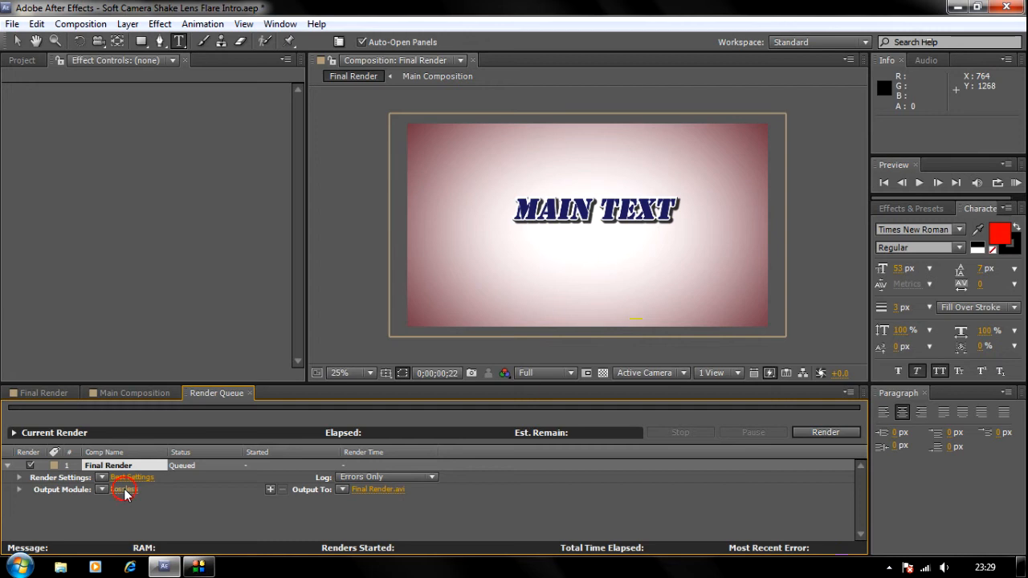
Enable audio output at 96 kHz, 16-bit stereo in the AVI Output Module settings.
click(124, 489)
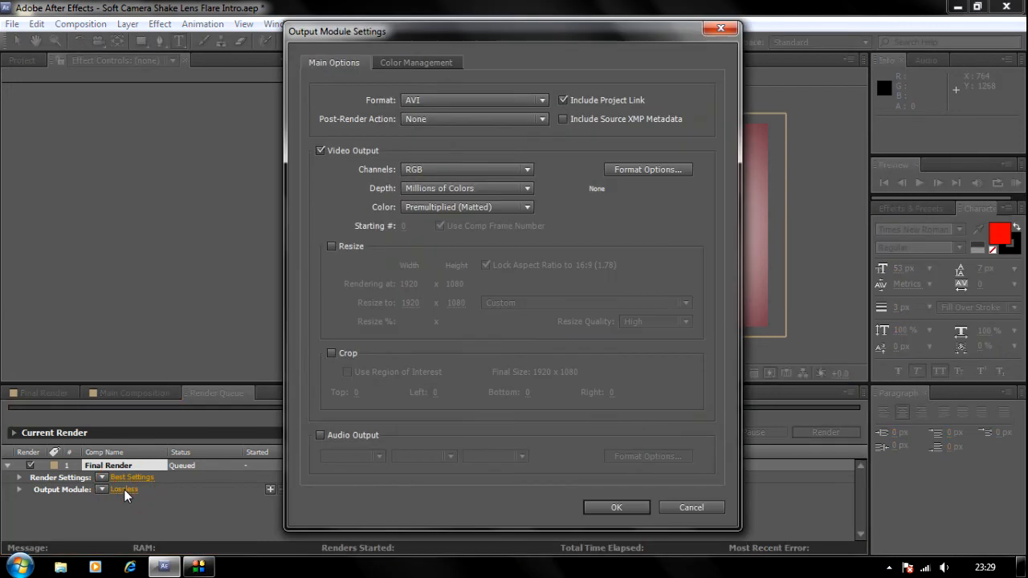
mouse_move(301, 508)
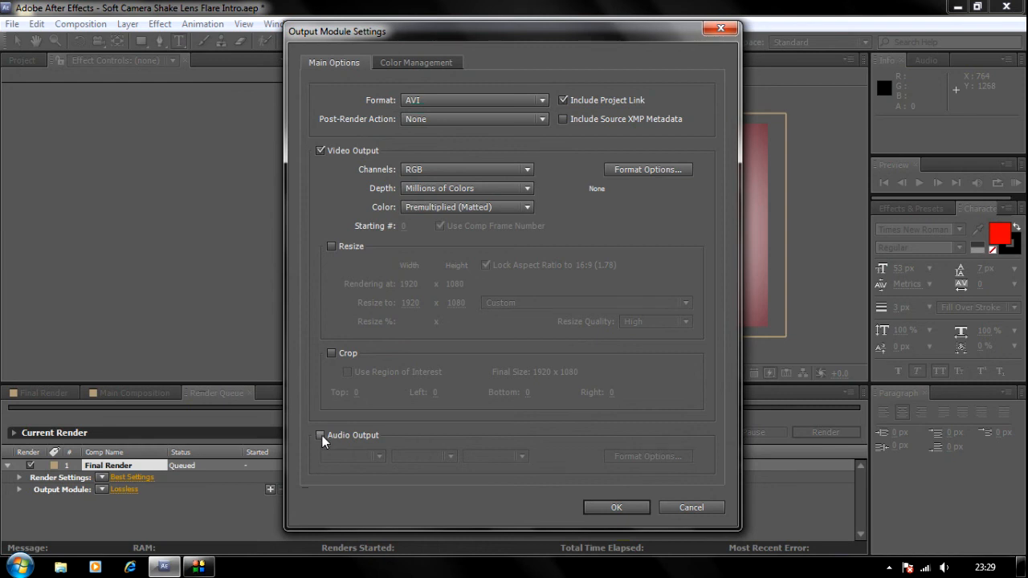
click(321, 434)
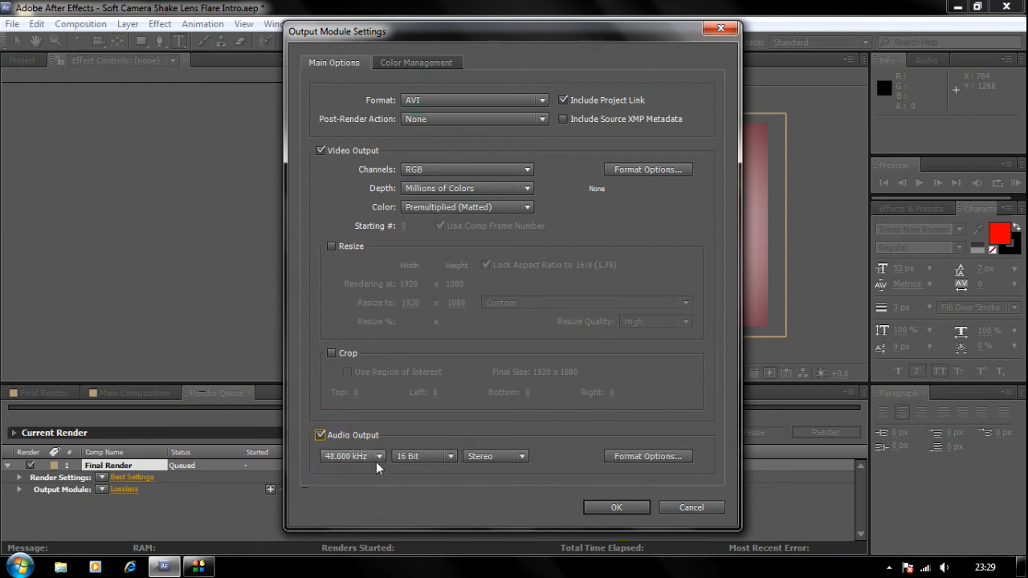
click(345, 456)
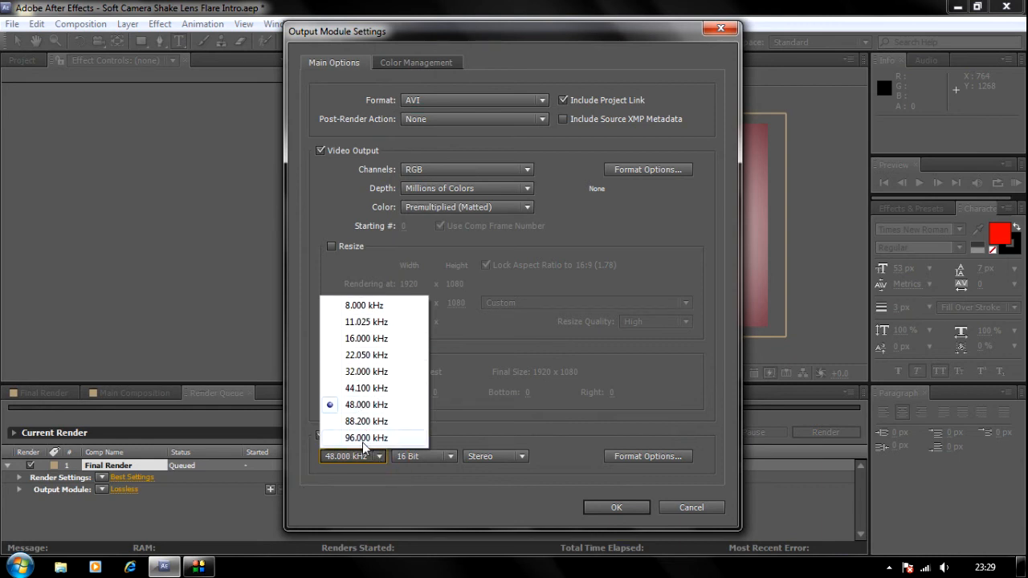
click(367, 437)
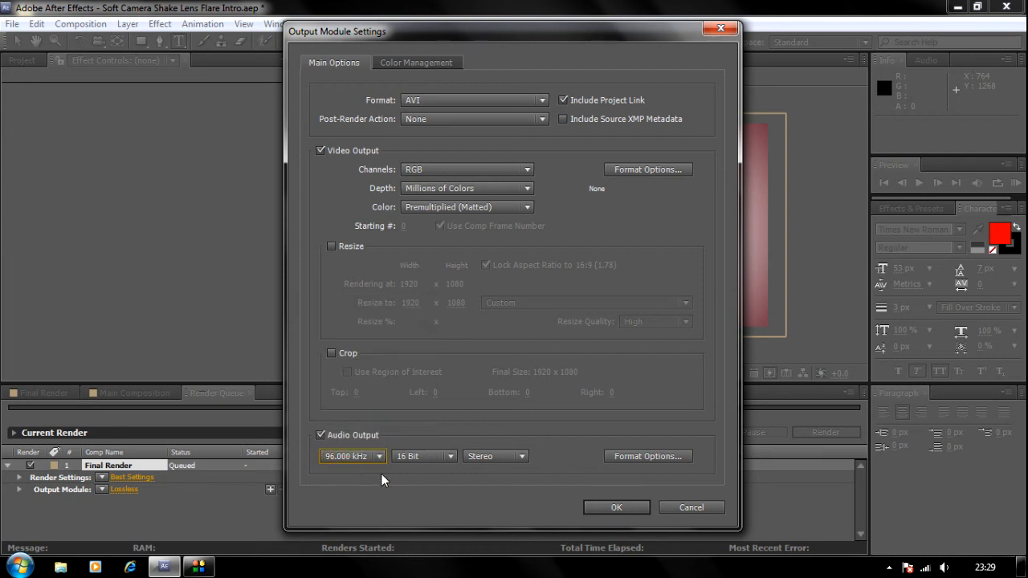
mouse_move(617, 524)
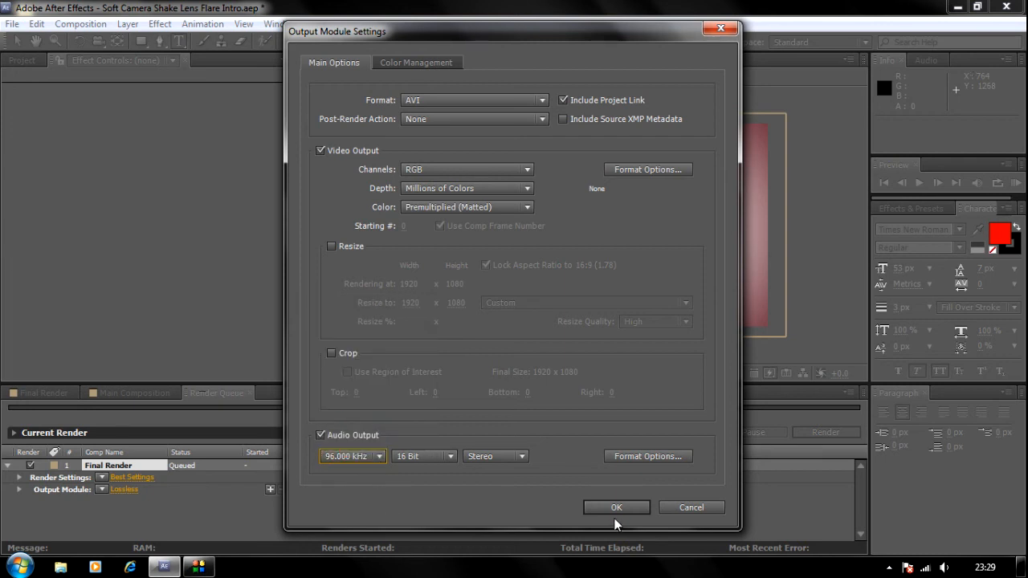
click(616, 506)
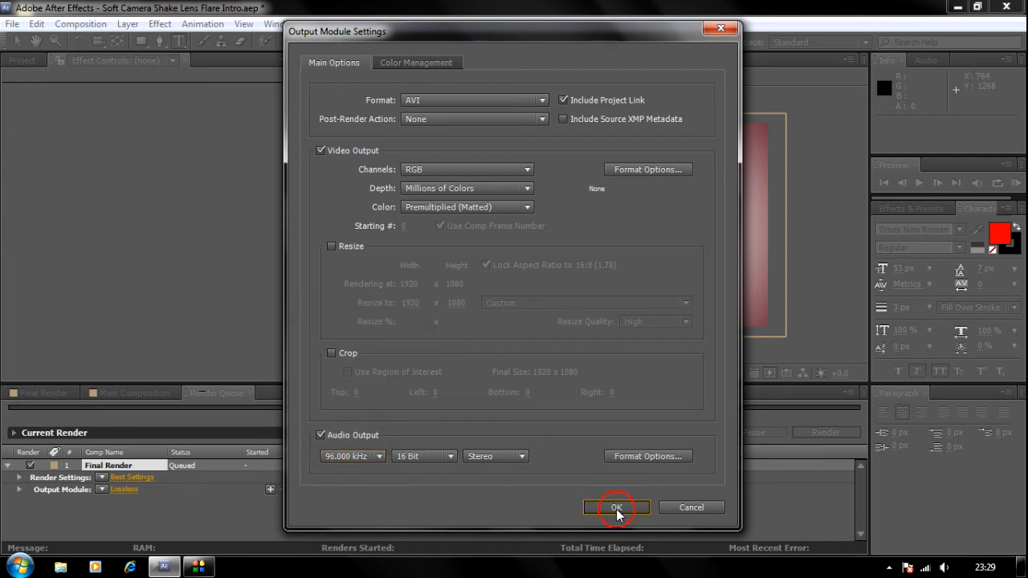
click(616, 507)
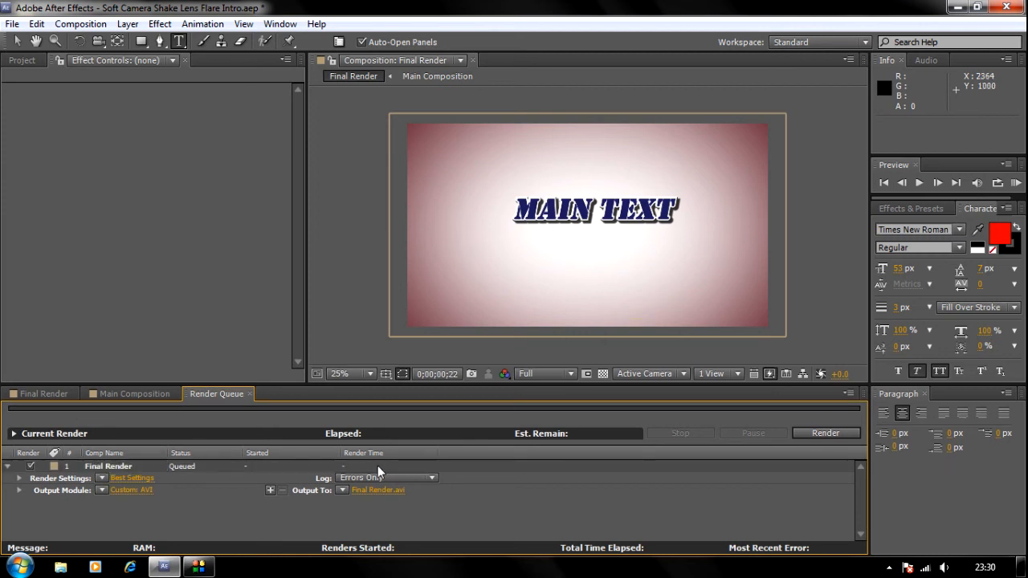
Show the Project panel items, then browse the Desktop for import and cancel without importing.
click(21, 60)
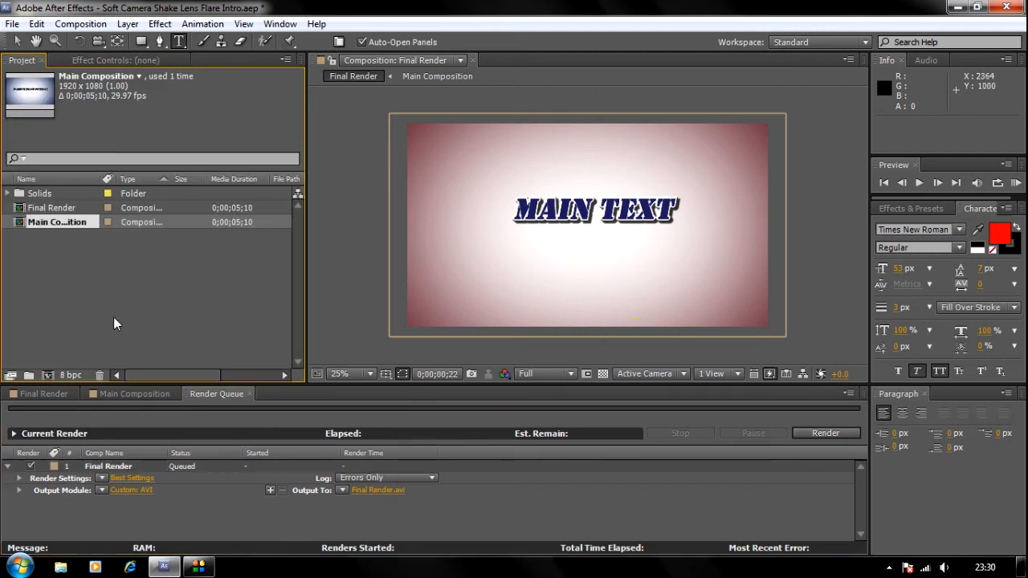
mouse_move(94, 304)
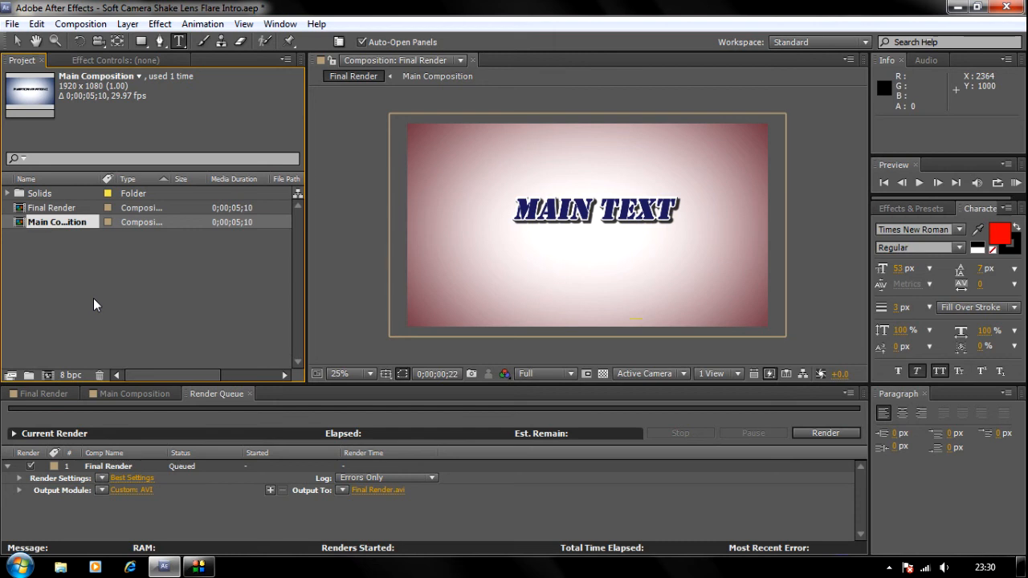
mouse_move(46, 315)
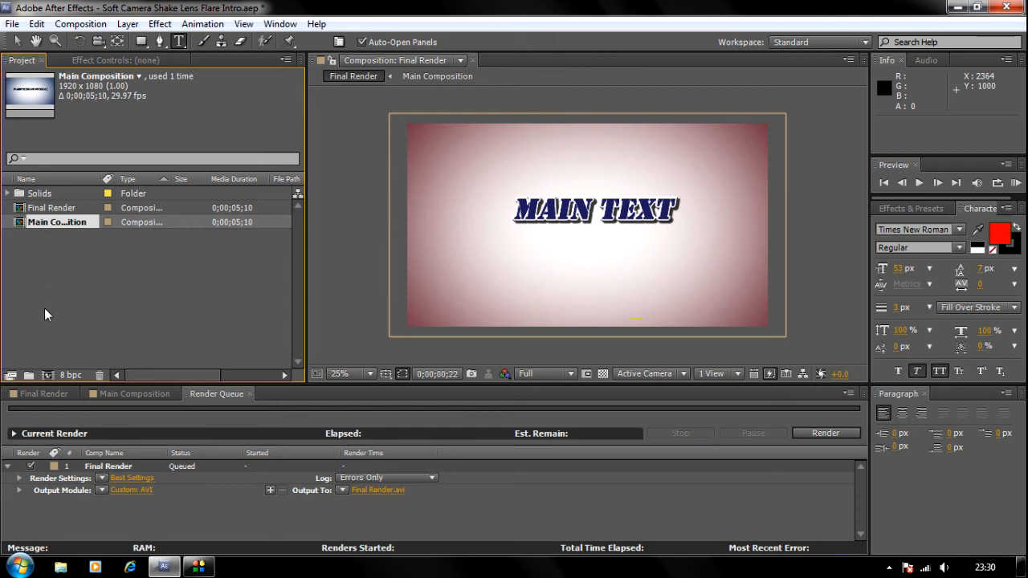
right_click(47, 313)
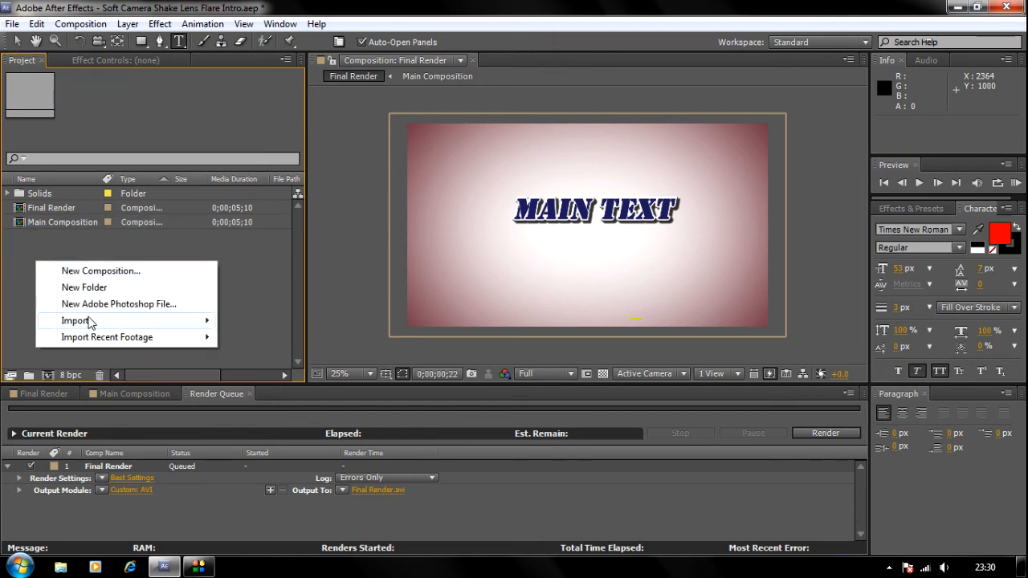
click(76, 320)
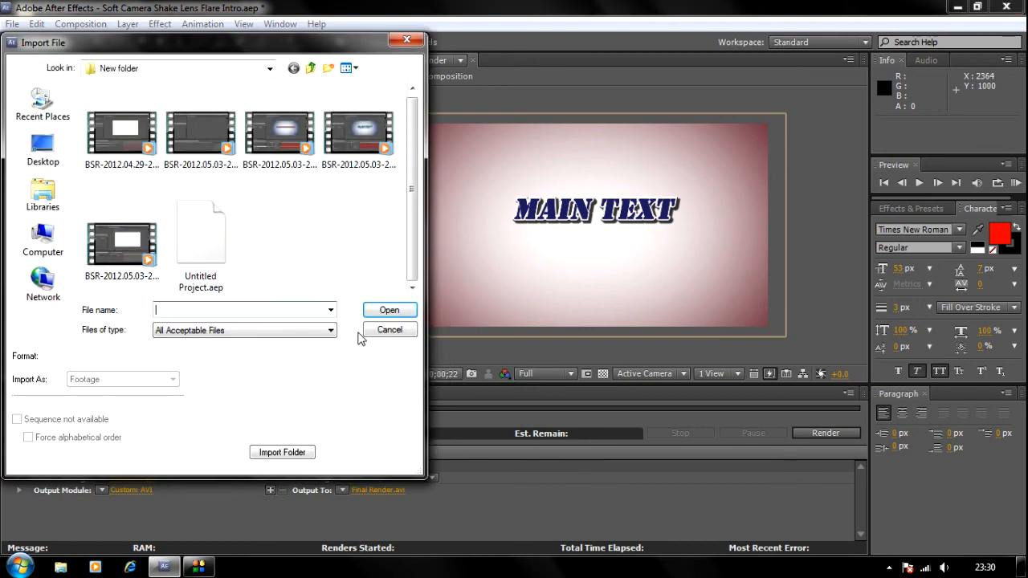
click(43, 149)
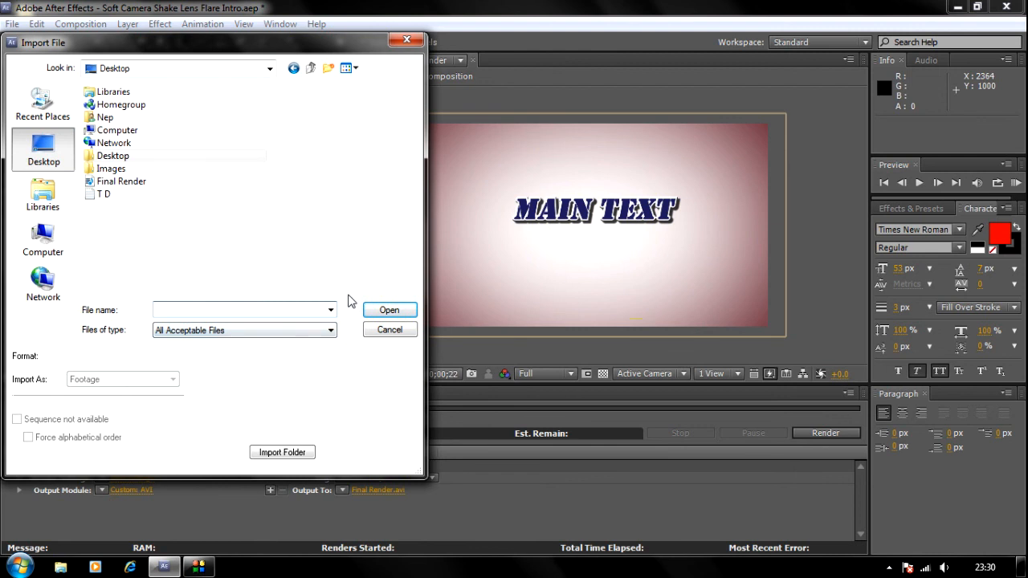
click(389, 330)
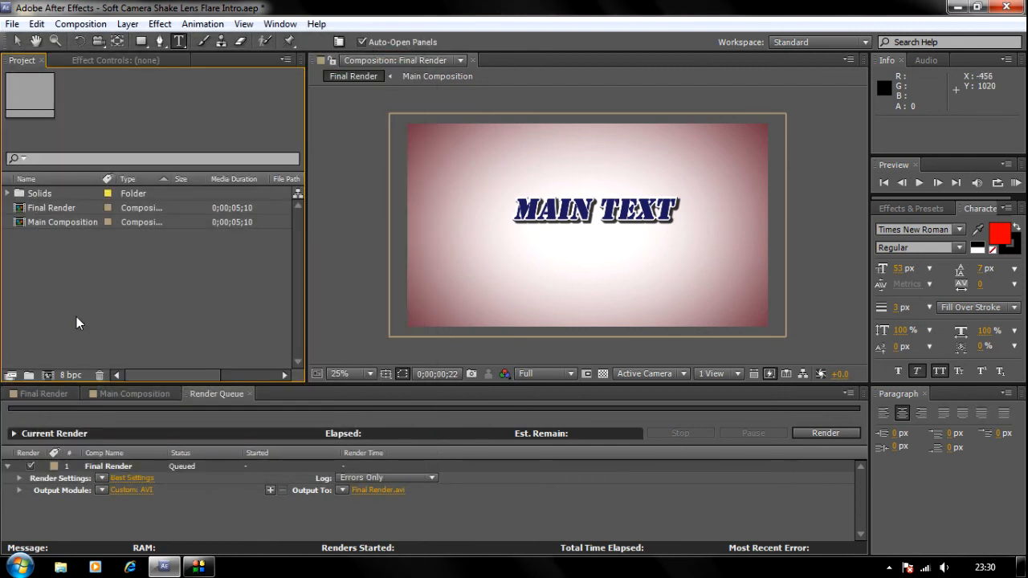
Switch to the Final Render timeline and move the playhead to the intro's start.
click(43, 393)
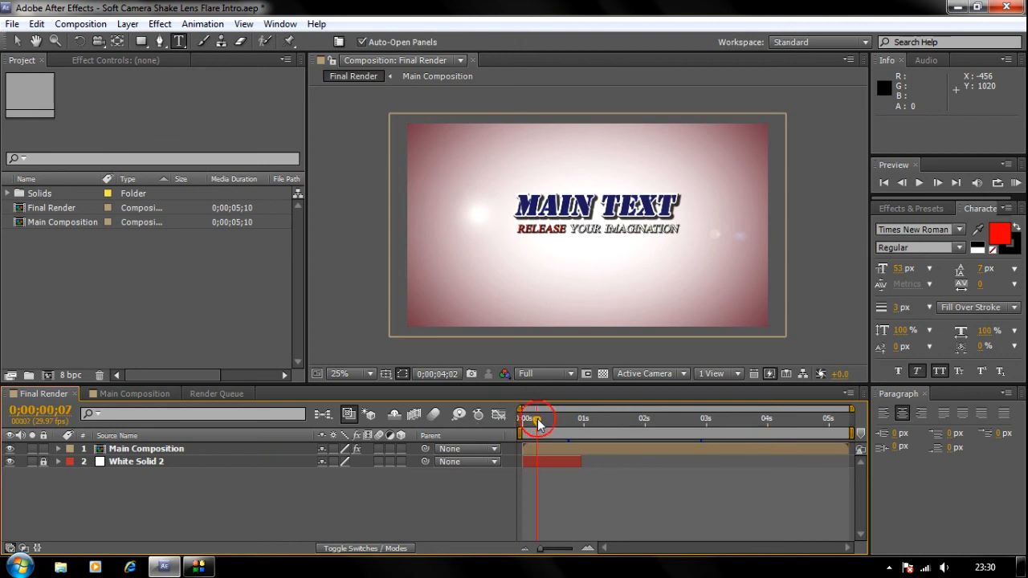
click(534, 418)
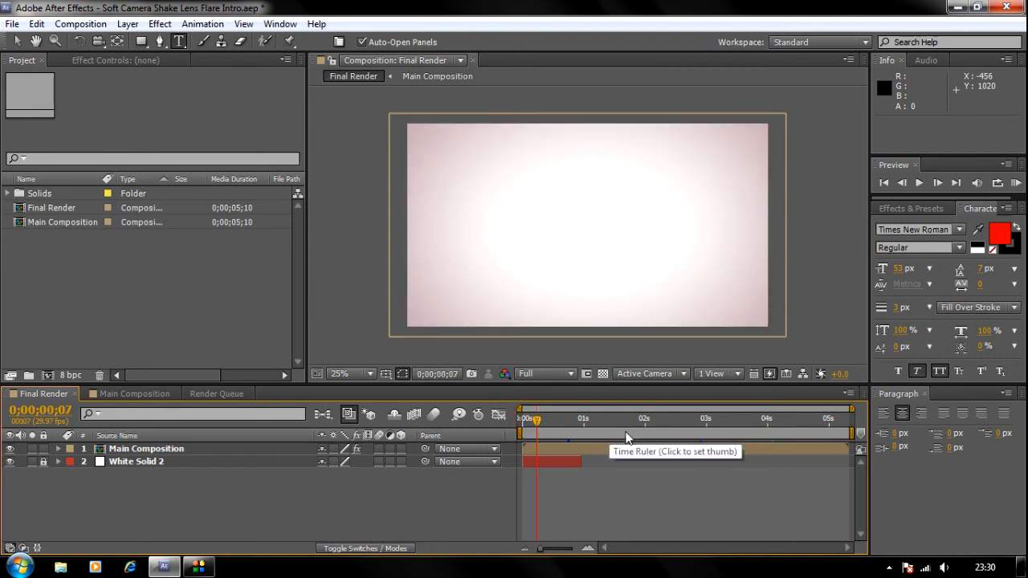